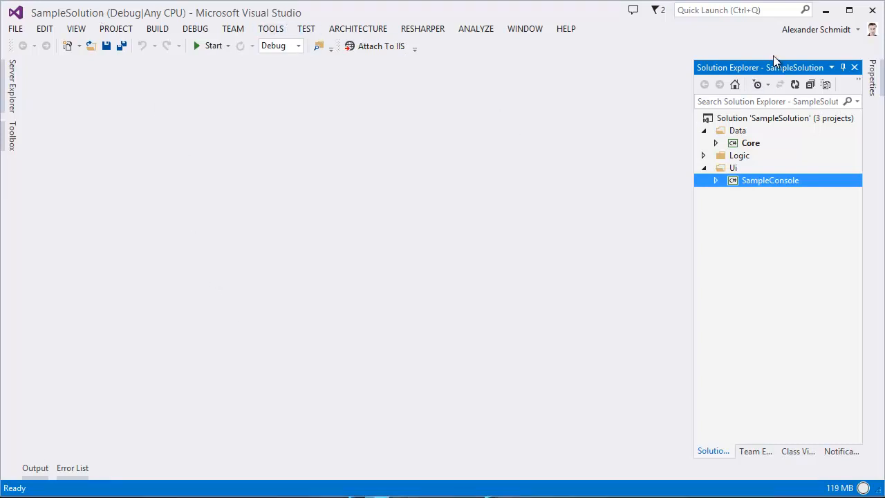
mouse_move(693, 39)
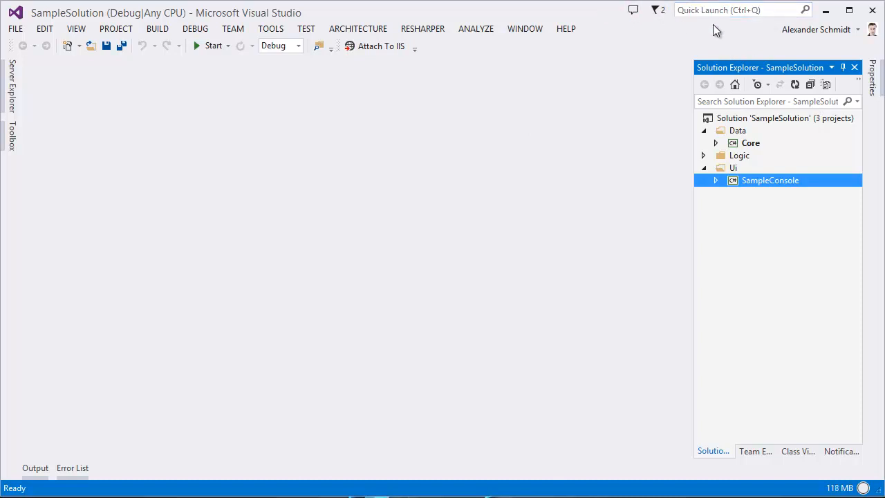
mouse_move(740, 47)
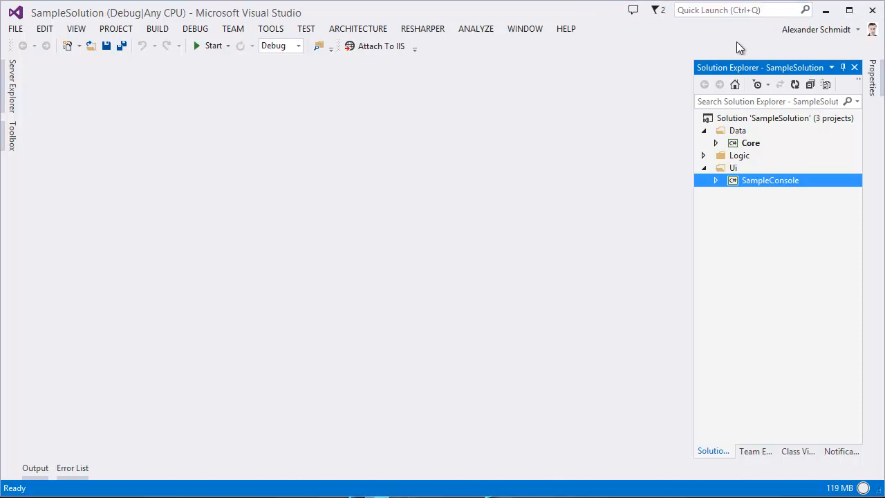
mouse_move(714, 49)
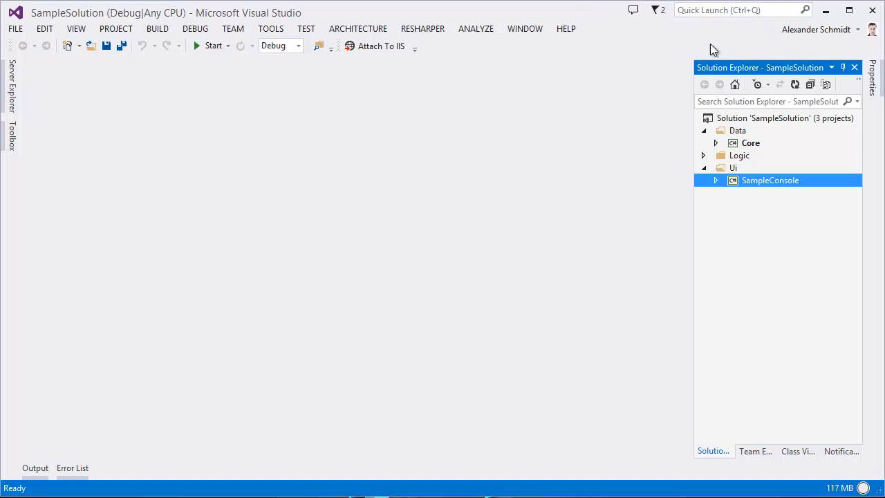
mouse_move(668, 144)
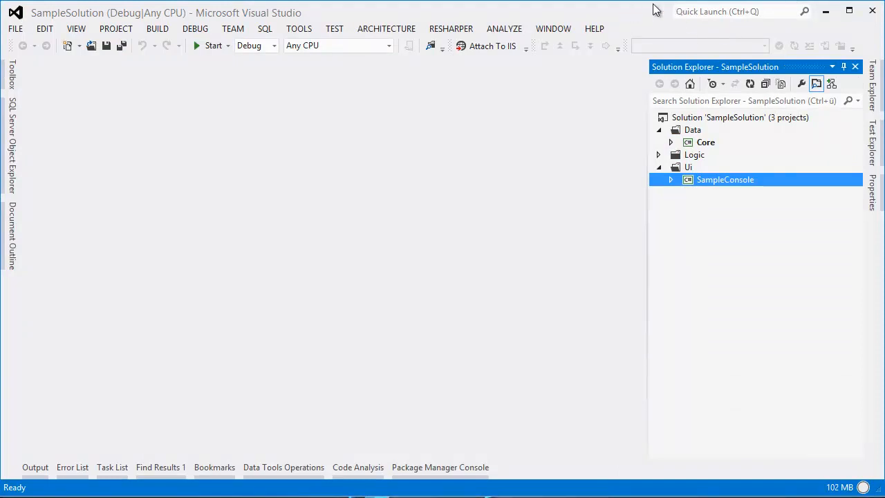
mouse_move(638, 22)
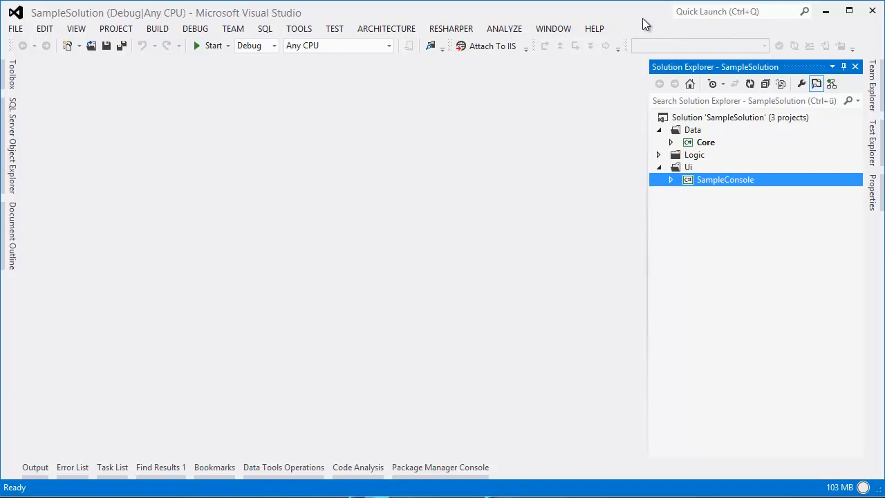
mouse_move(664, 20)
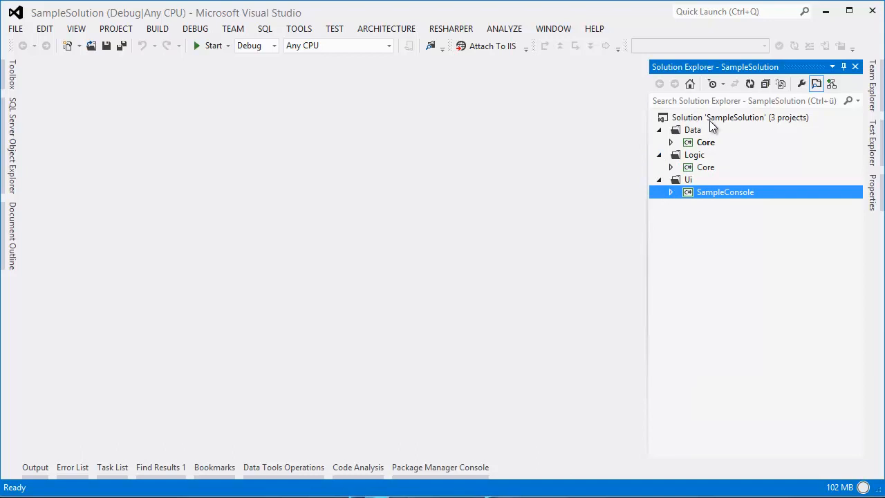
mouse_move(722, 124)
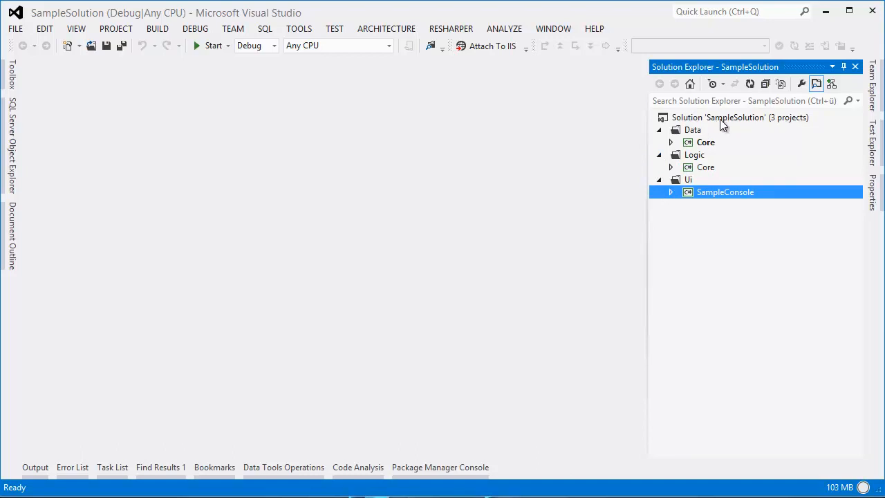
Show SampleSolution's properties and full path, then return to the other Visual Studio window
click(719, 116)
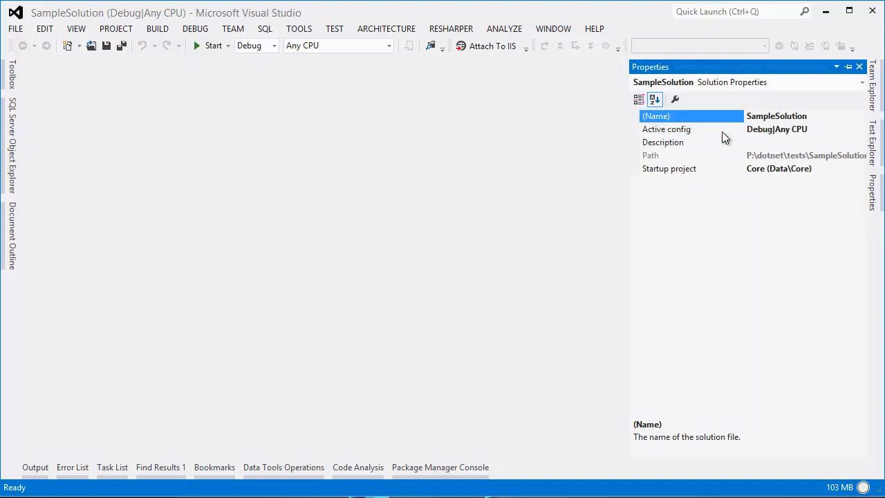
click(802, 155)
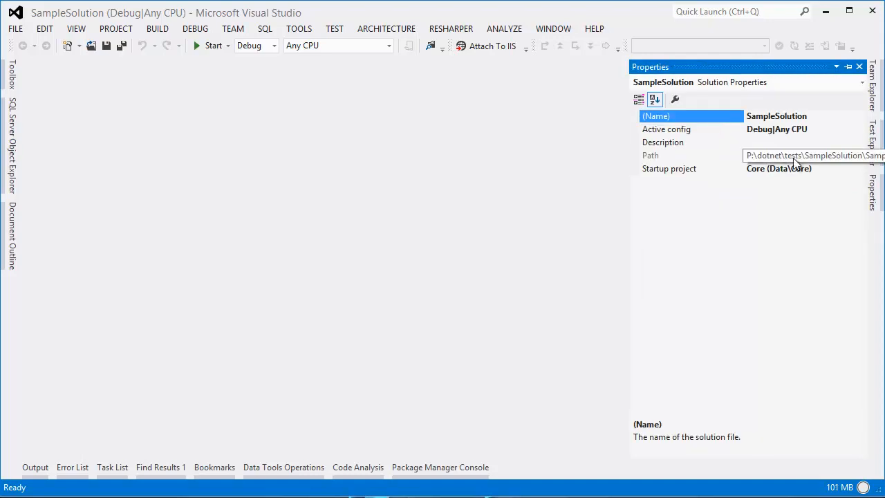
mouse_move(860, 163)
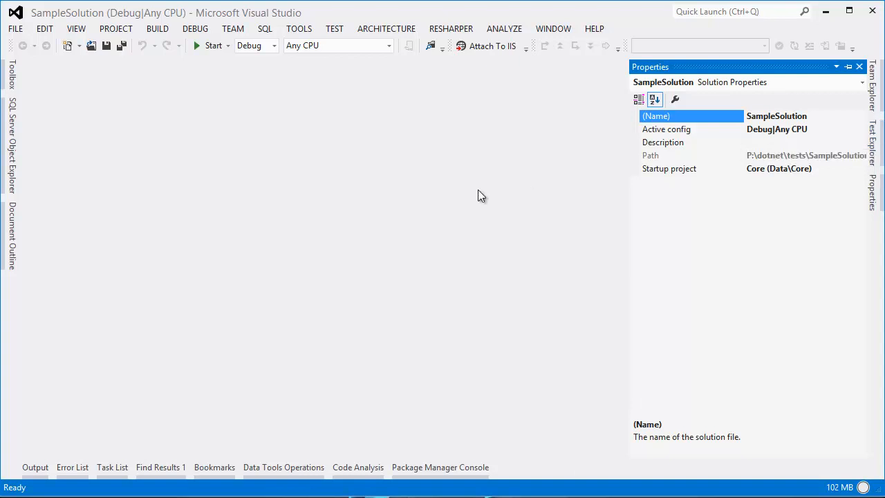
key(Alt+Tab)
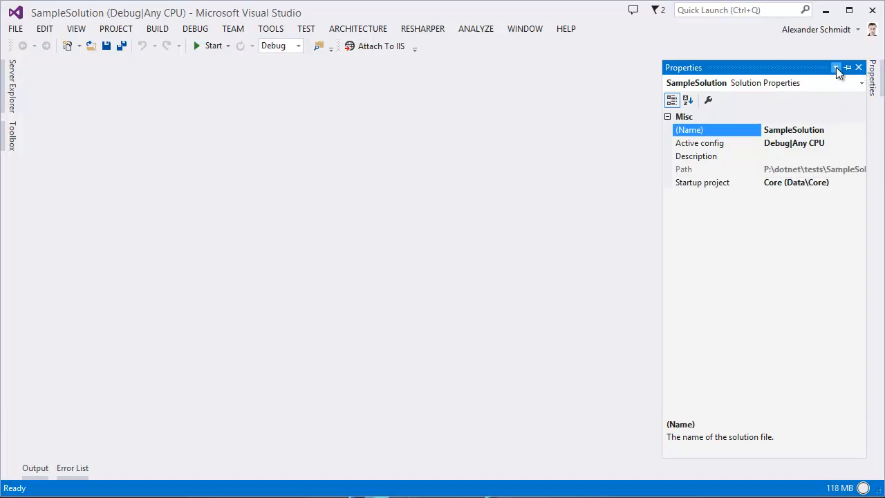
click(306, 27)
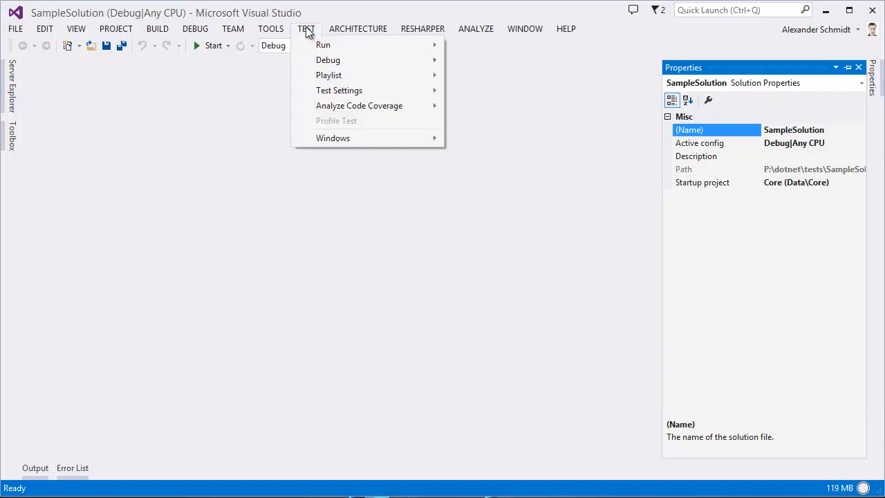
click(306, 27)
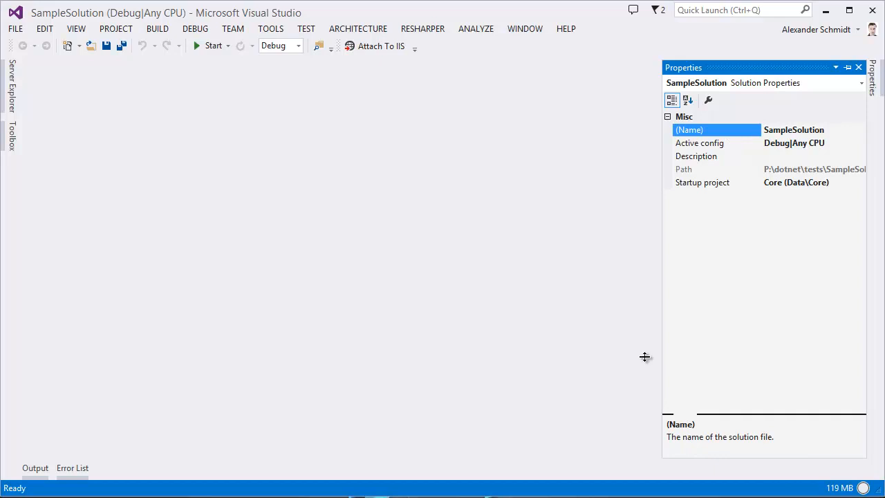
mouse_move(866, 101)
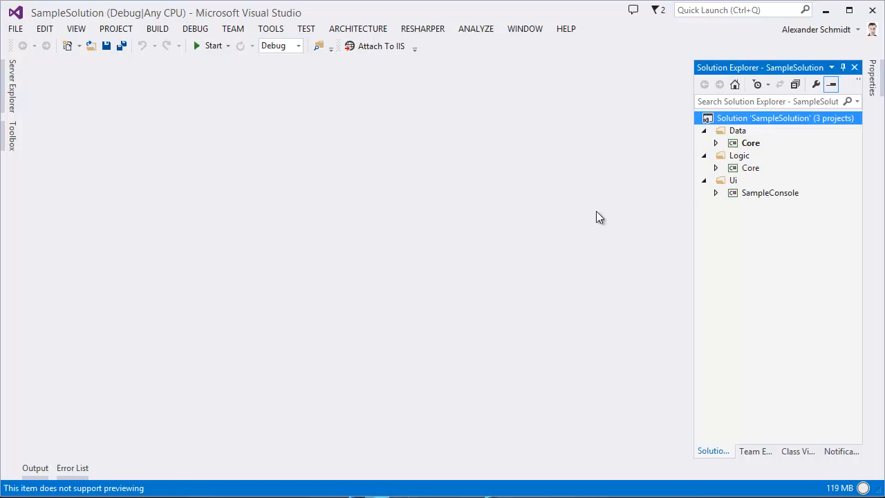
mouse_move(617, 44)
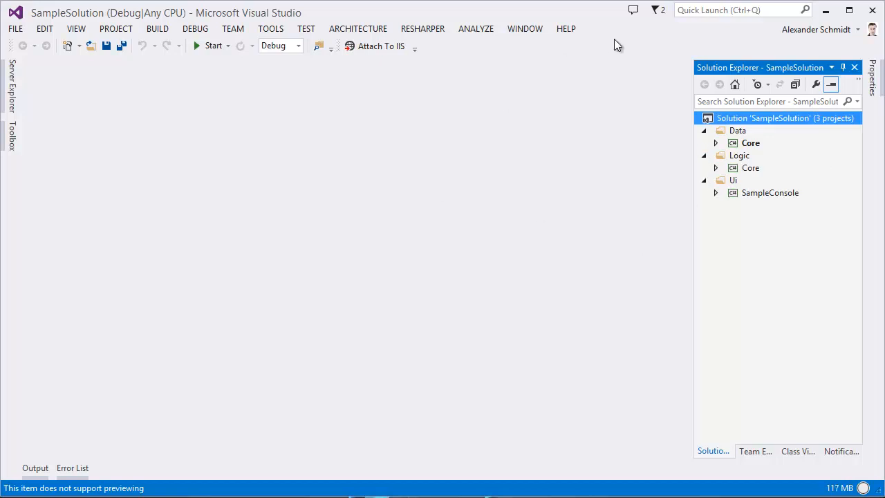
mouse_move(677, 213)
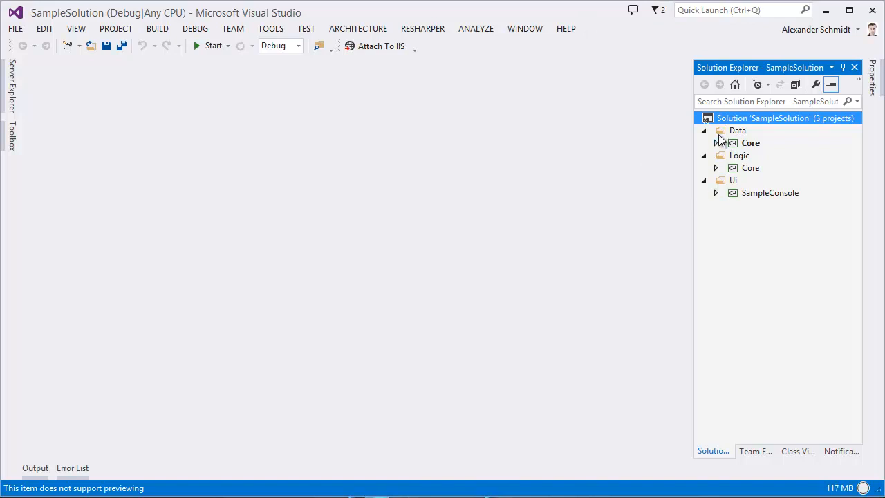
Select the Data, Ui and Logic folders and expand the Core project under Data
click(737, 130)
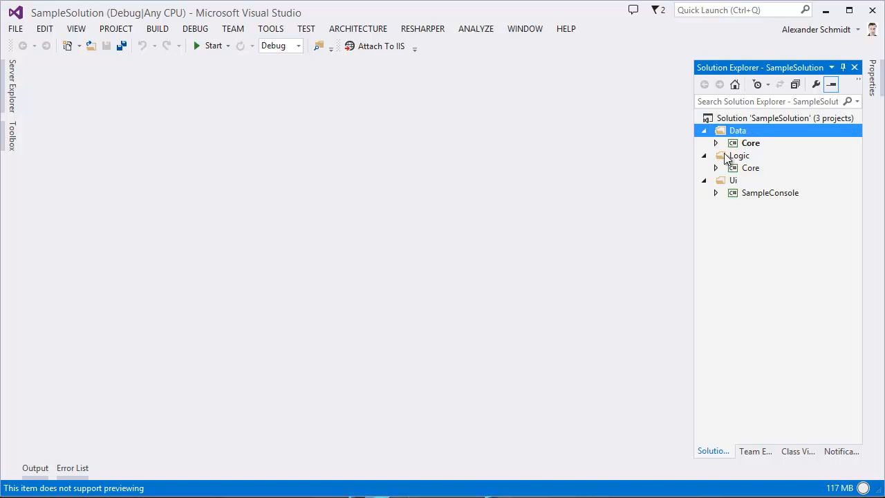
click(733, 180)
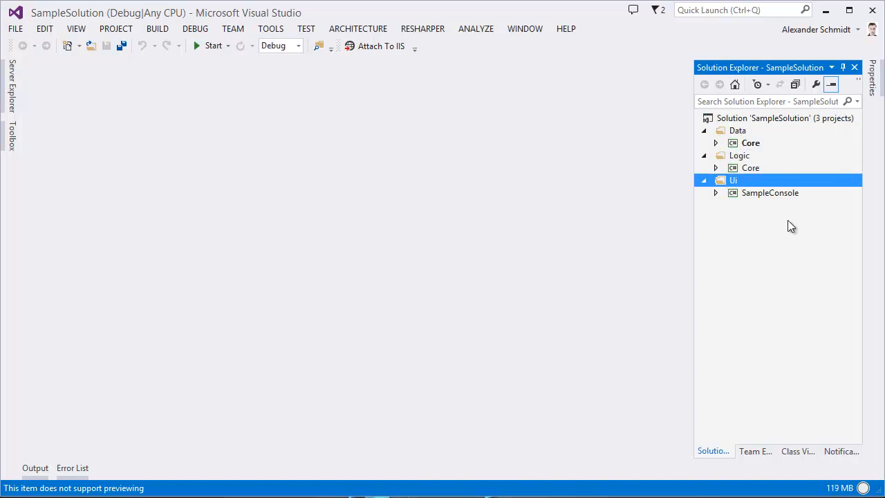
mouse_move(741, 147)
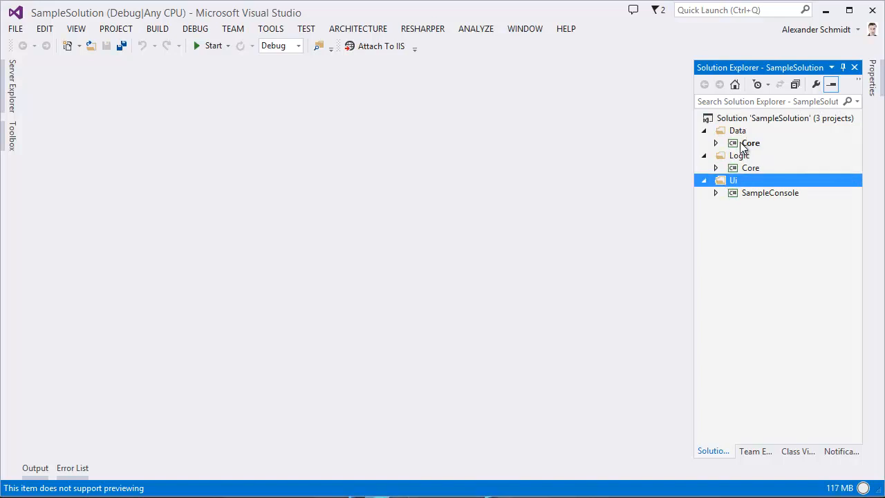
click(739, 155)
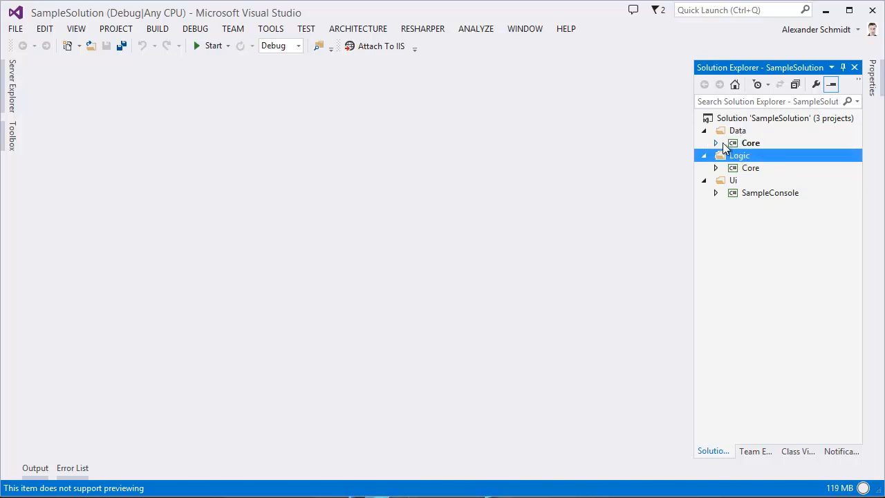
click(717, 142)
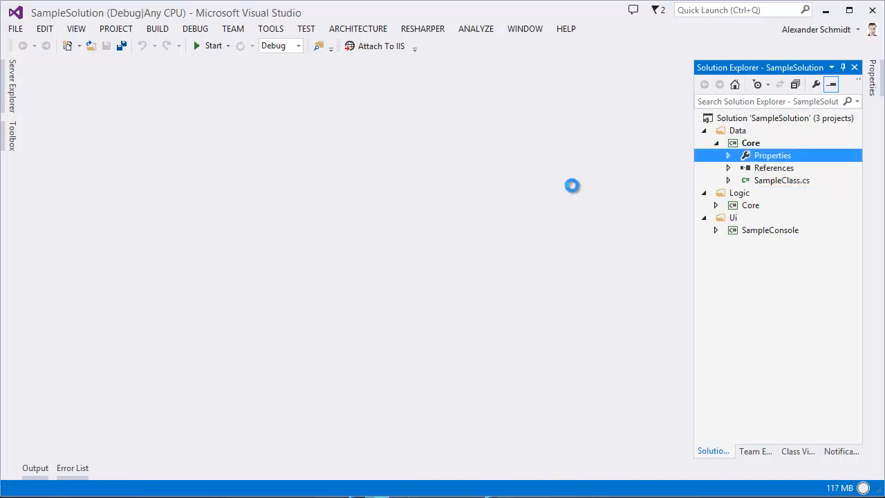
Review Data Core's settings with namespace codingfreaks.SampleSolution.Data.Core and close them
double_click(772, 155)
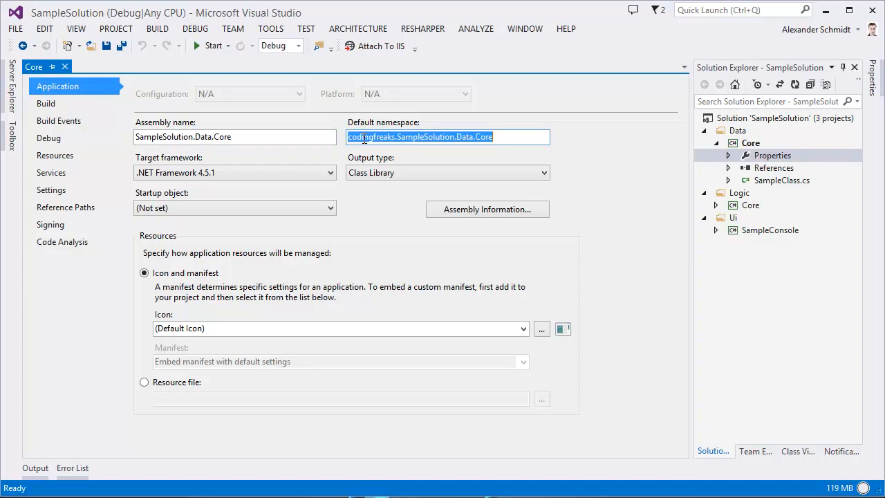
click(395, 137)
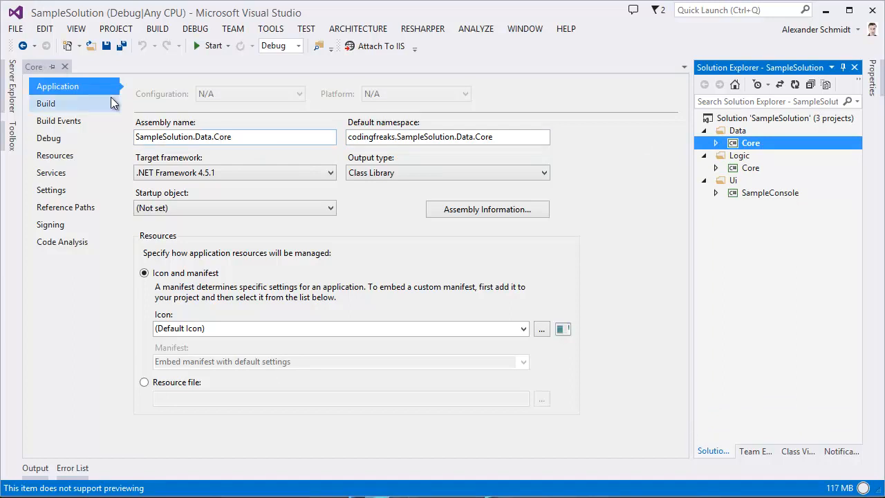
click(63, 67)
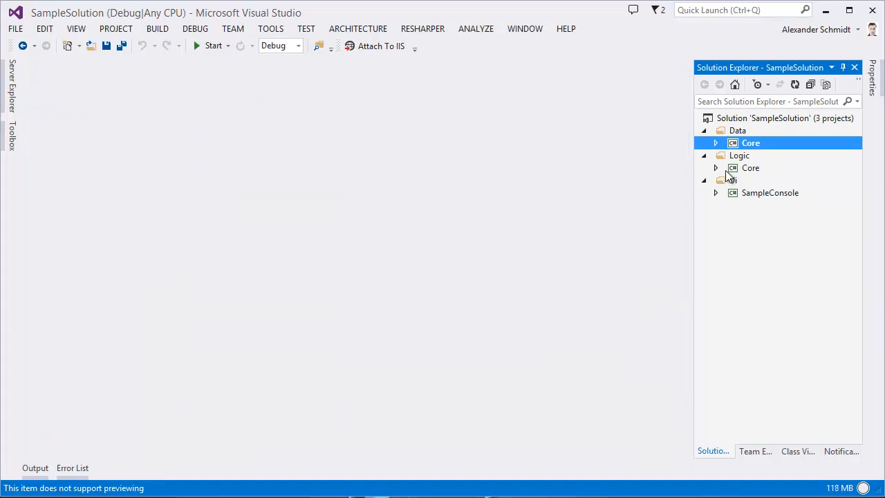
View Logic Core's settings and AssemblyInfo.cs titled SampleSolution.Logic.Core, then close it
double_click(749, 168)
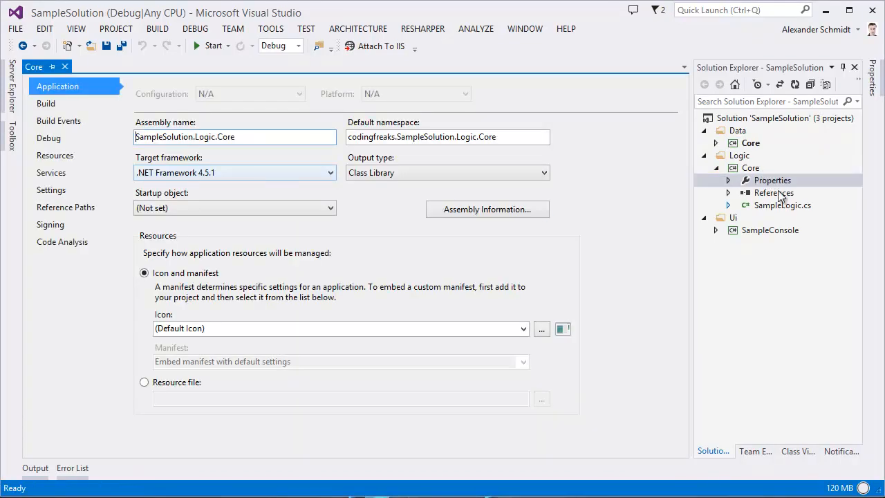
double_click(467, 137)
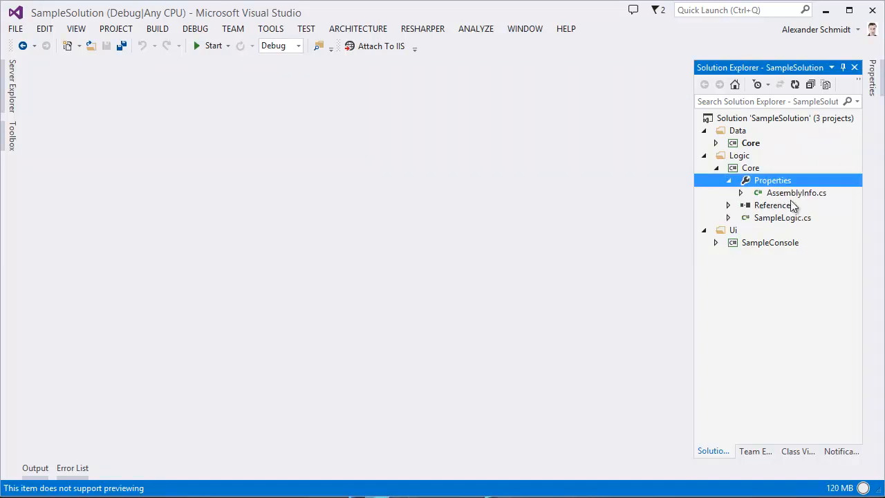
click(797, 192)
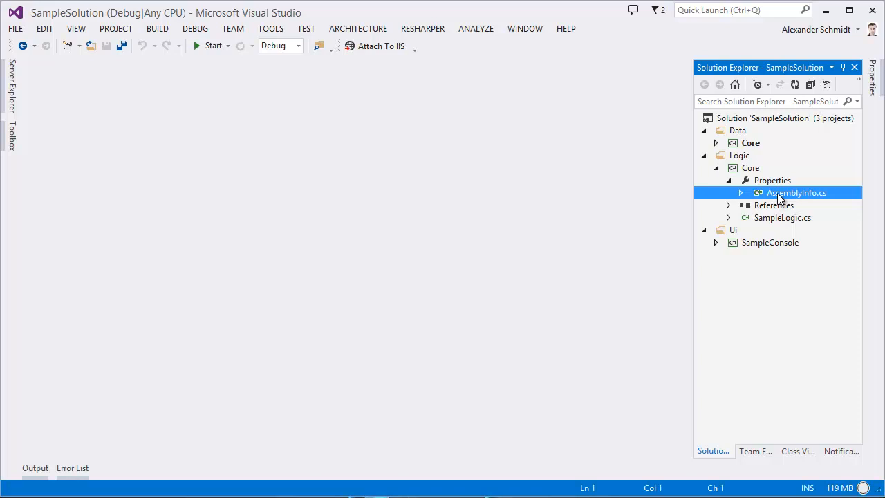
double_click(796, 193)
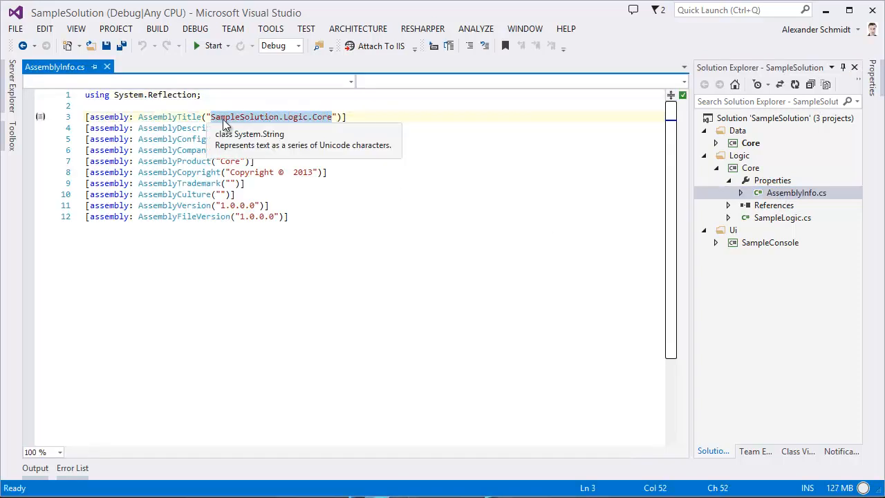
mouse_move(305, 125)
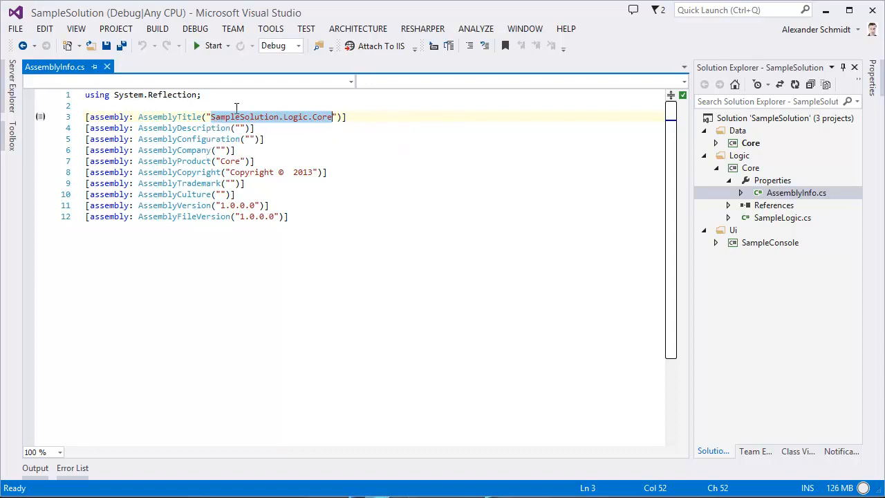
mouse_move(108, 66)
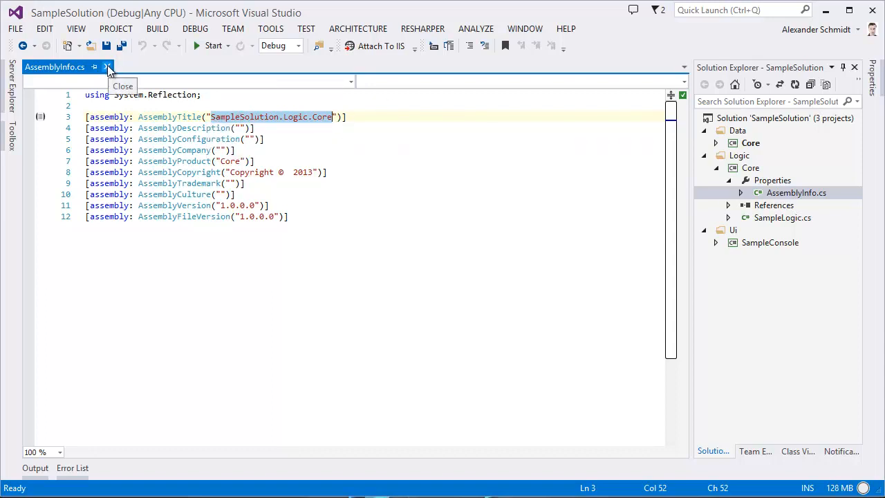
click(108, 67)
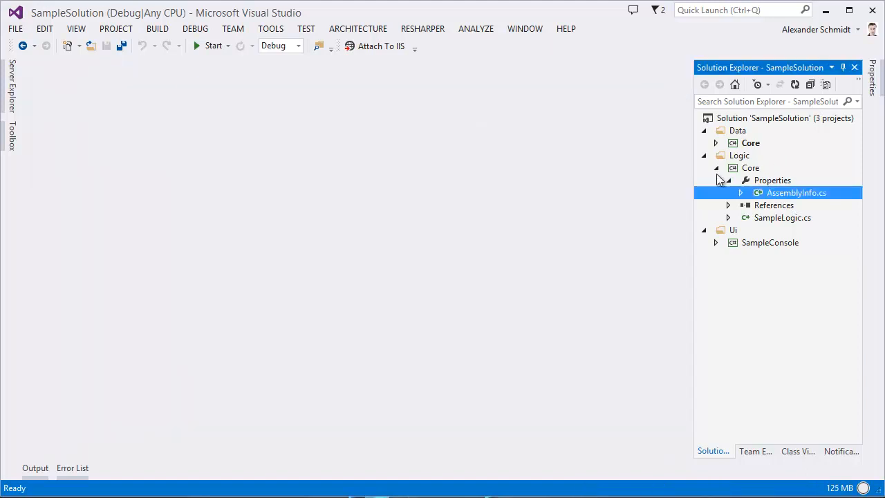
Build the Data Core project and bring up its menu to open the project folder
right_click(749, 143)
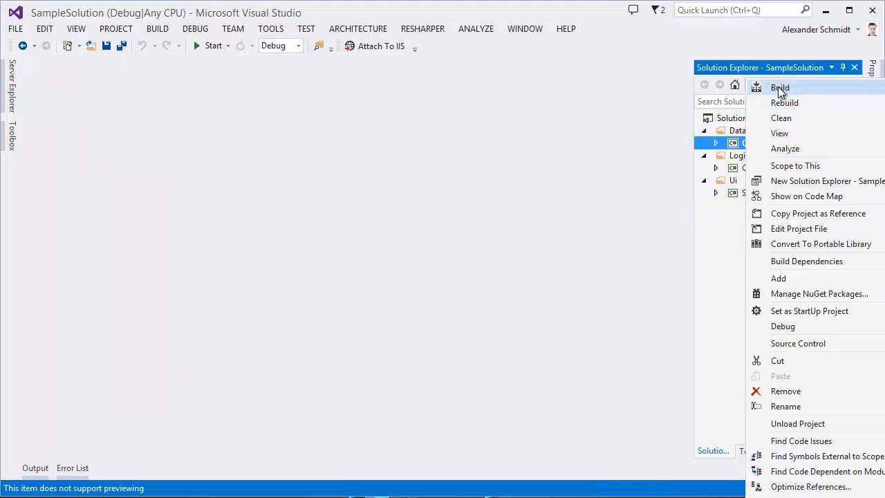
click(780, 87)
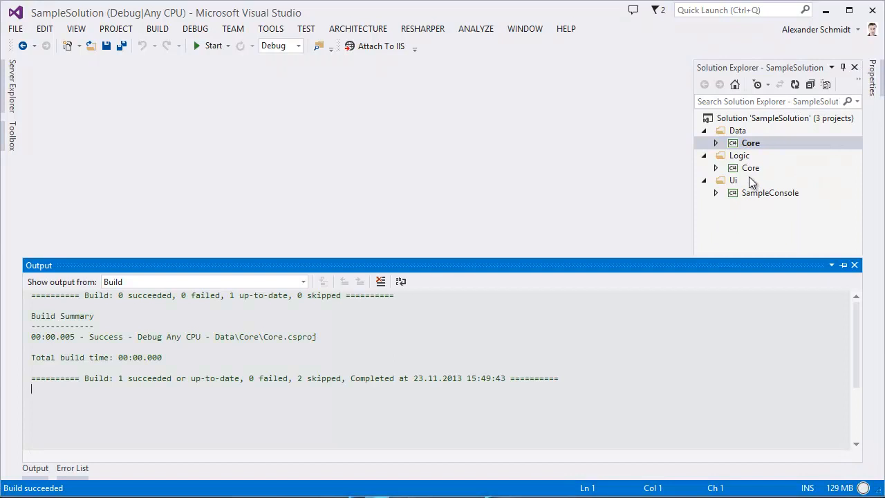
right_click(751, 143)
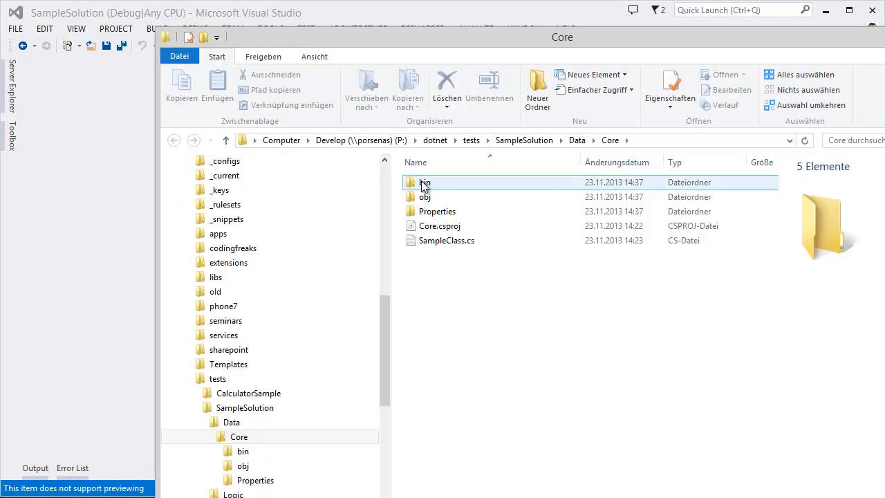
double_click(425, 182)
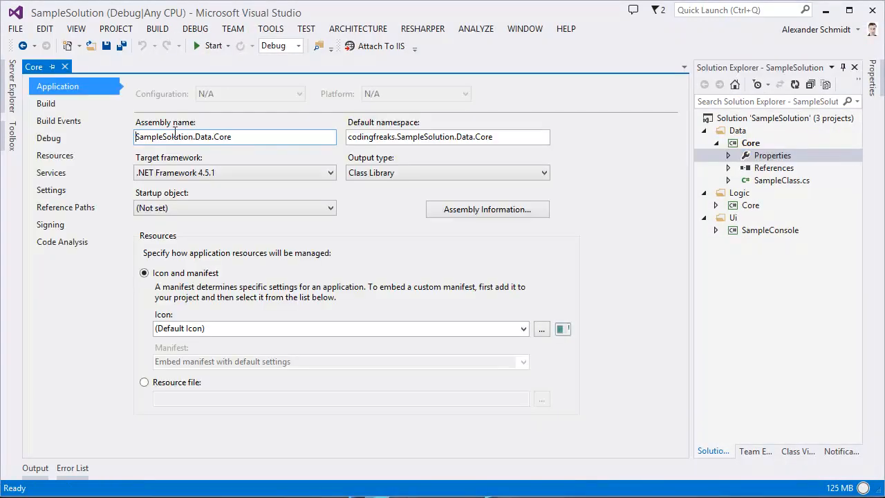
Check that Data Core's assembly name reads SampleSolution.Data.Core
click(238, 137)
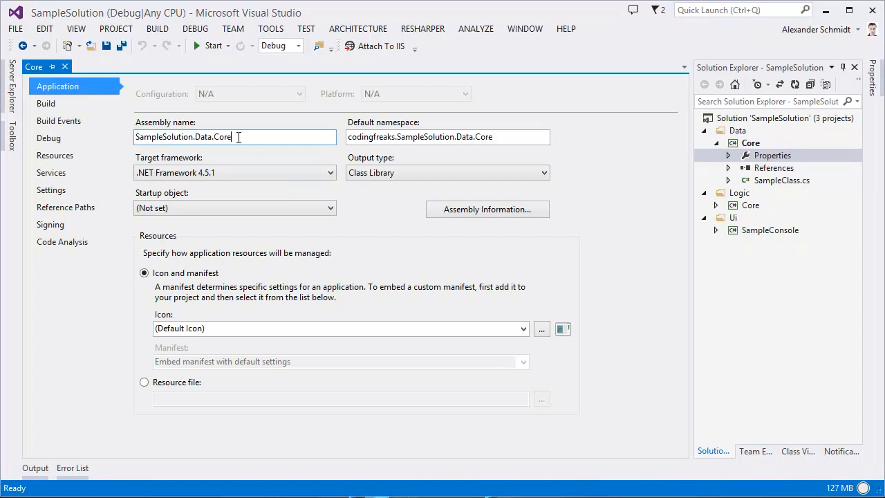
mouse_move(65, 66)
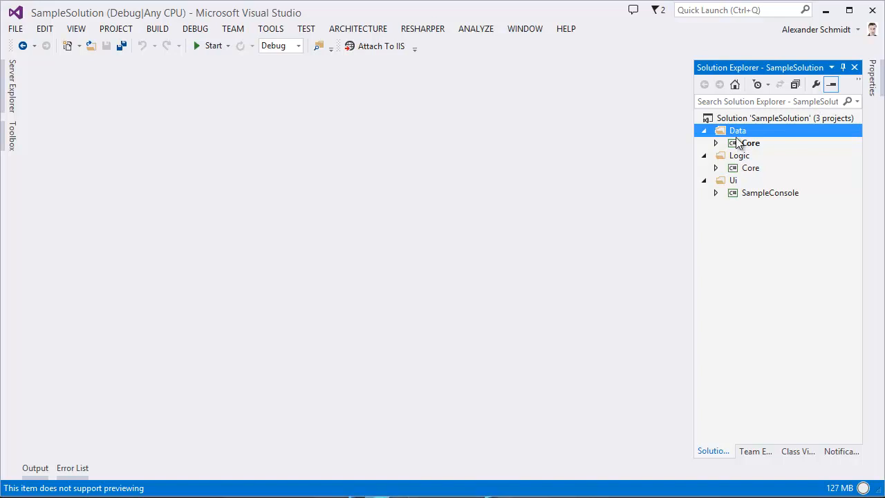
mouse_move(749, 155)
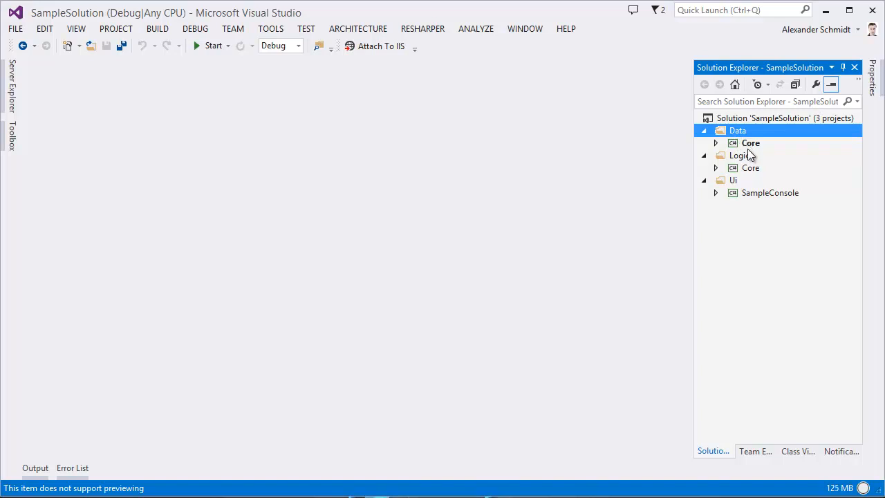
mouse_move(744, 145)
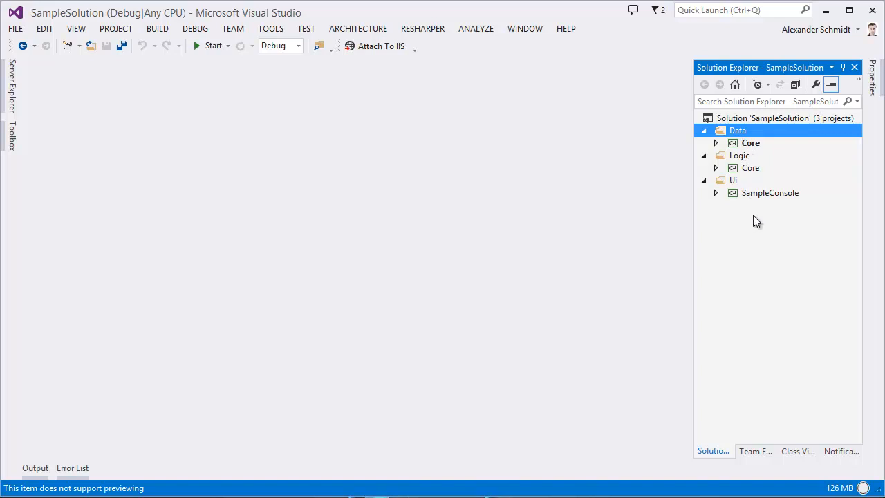
mouse_move(752, 151)
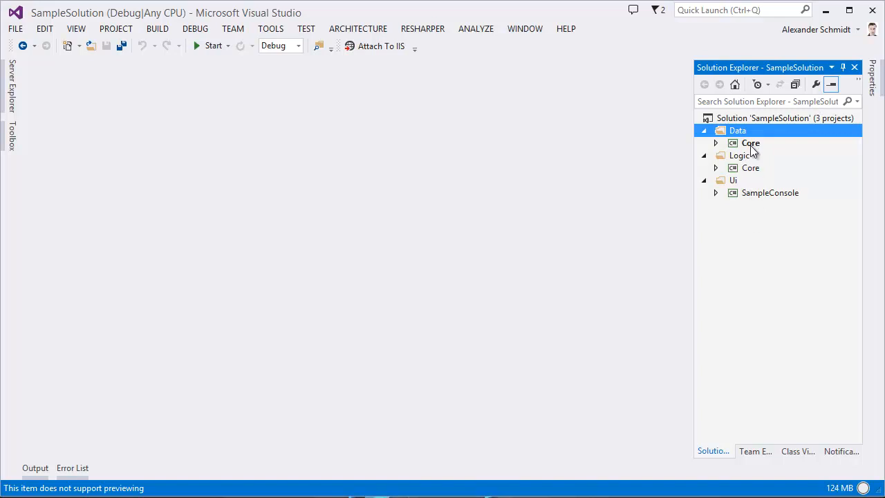
mouse_move(753, 154)
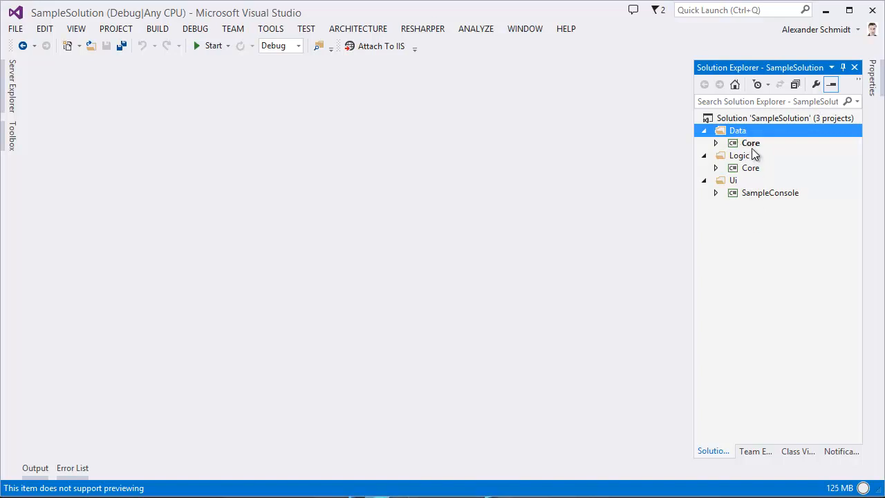
mouse_move(758, 158)
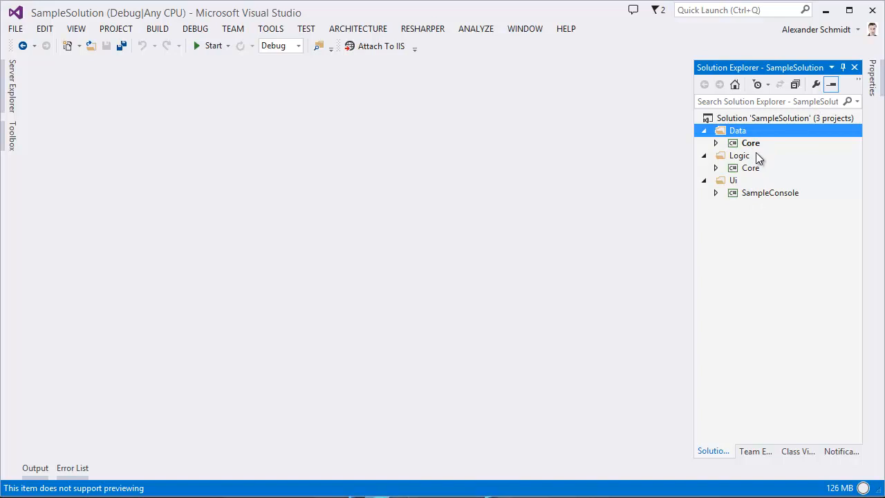
mouse_move(742, 199)
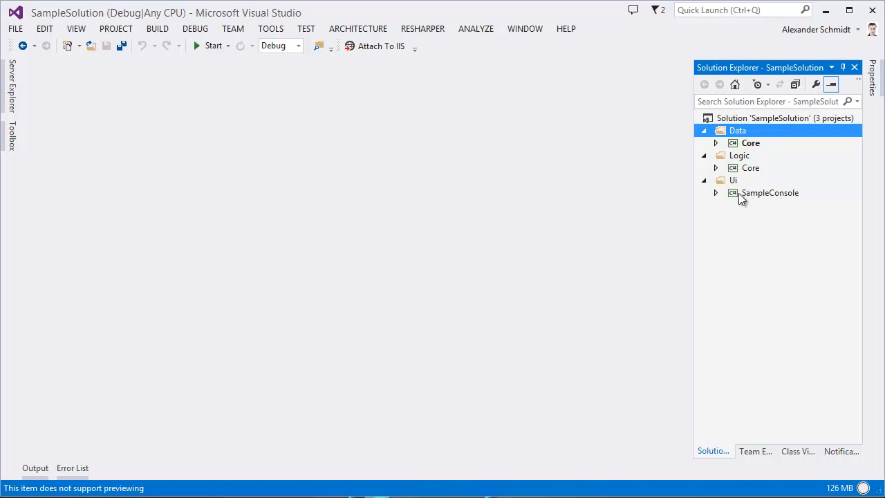
Expand the SampleConsole project under the Ui folder
click(717, 193)
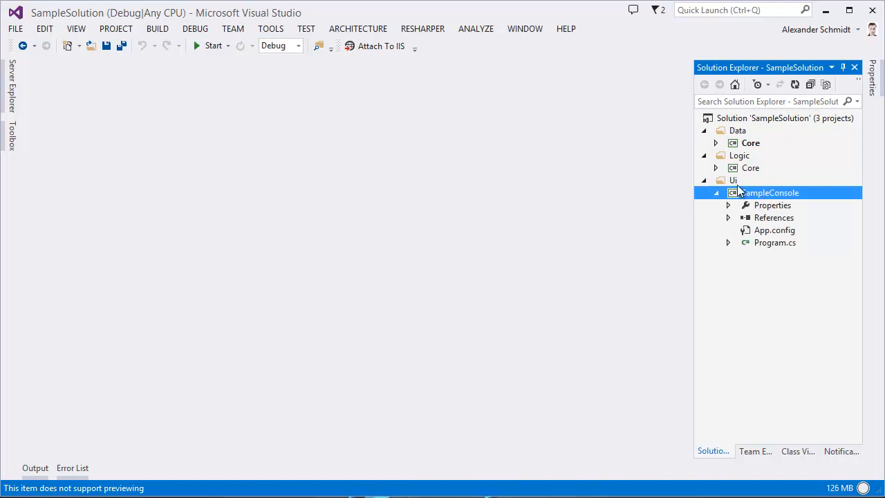
mouse_move(772, 186)
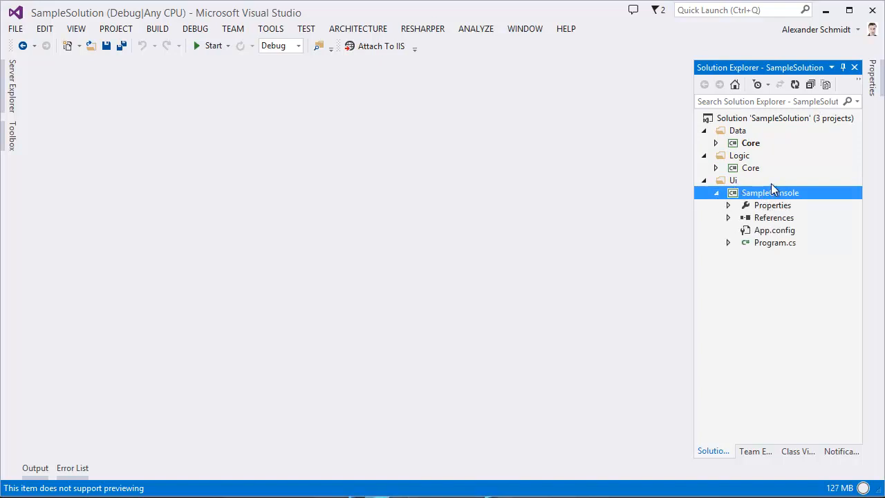
mouse_move(759, 163)
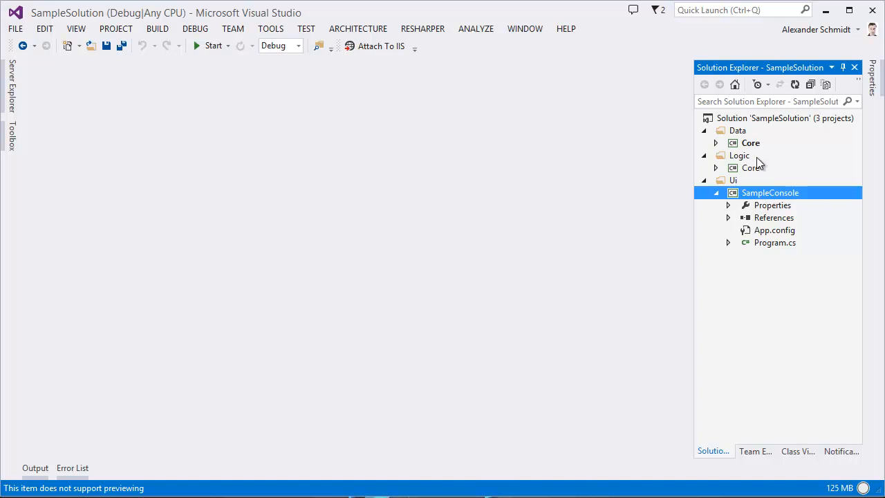
Add a reference to Core (Data\Core) in SampleConsole and expand its References
right_click(772, 205)
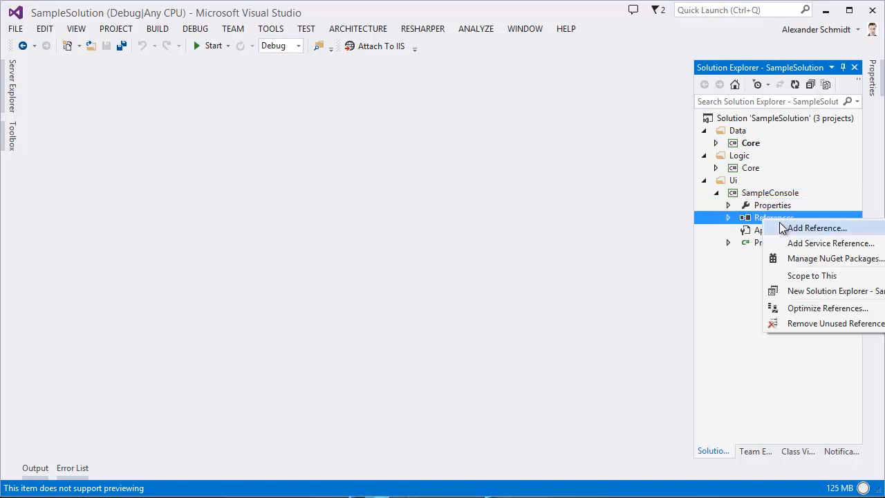
click(816, 227)
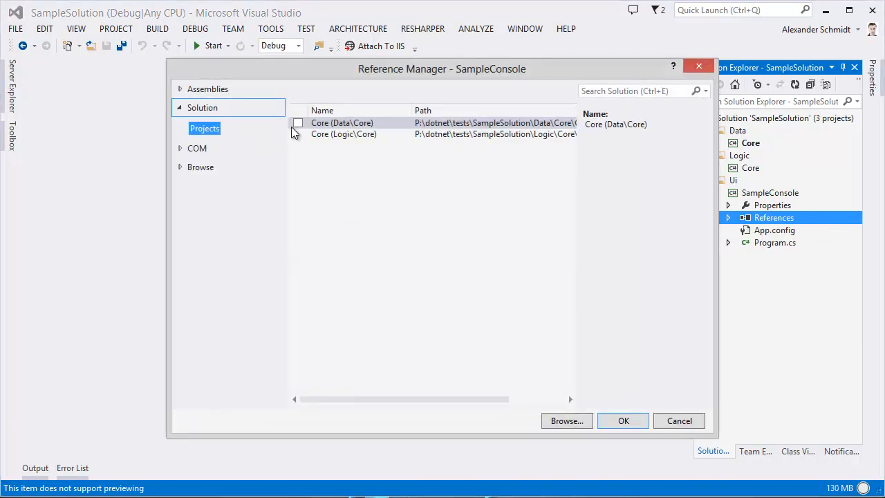
click(298, 121)
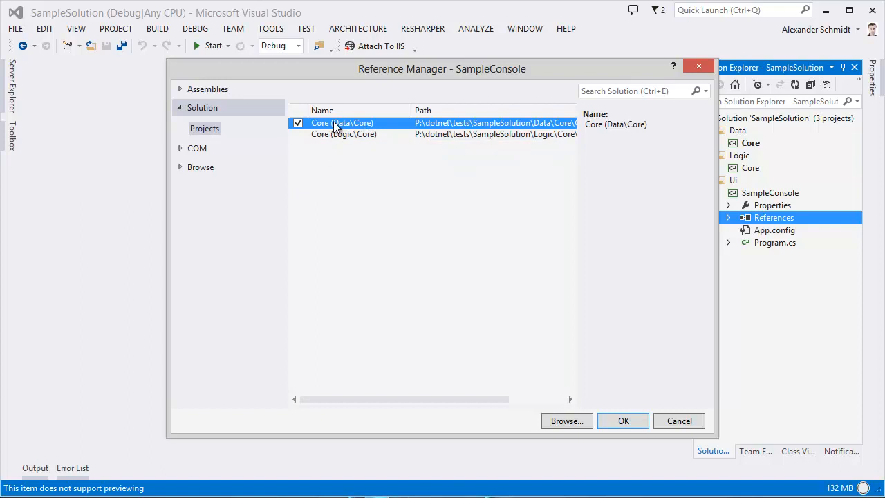
mouse_move(371, 130)
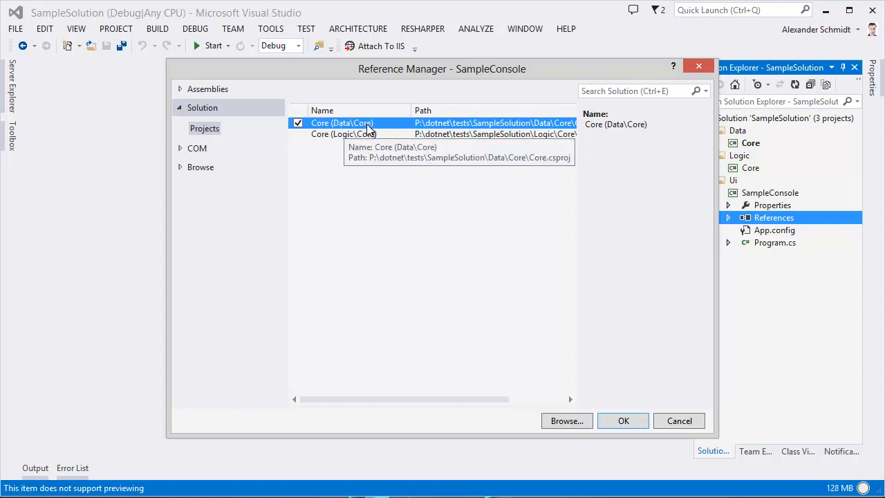
mouse_move(623, 421)
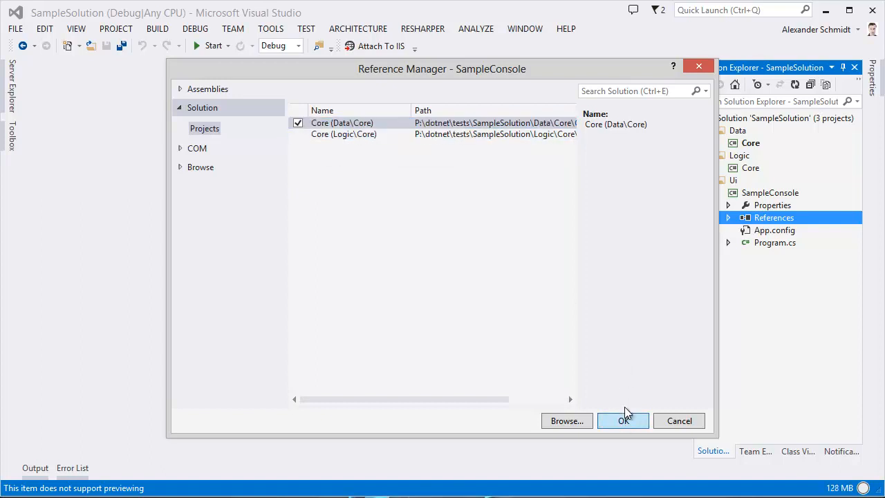
click(622, 420)
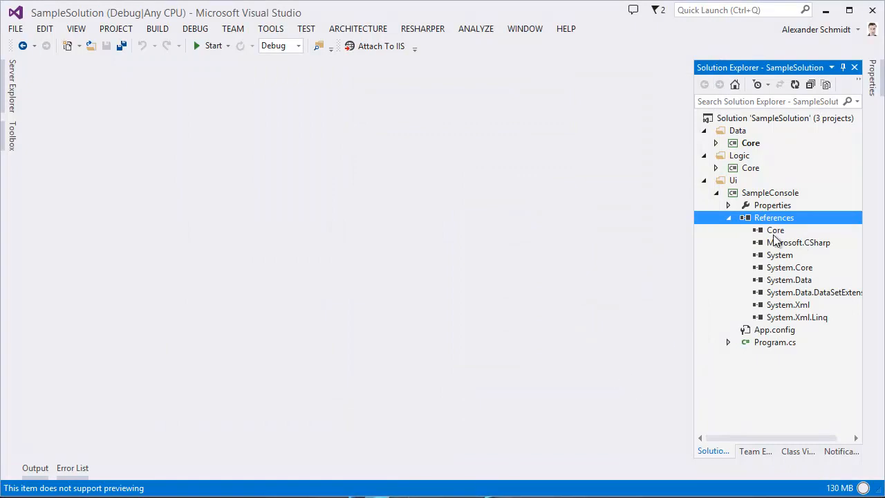
click(775, 229)
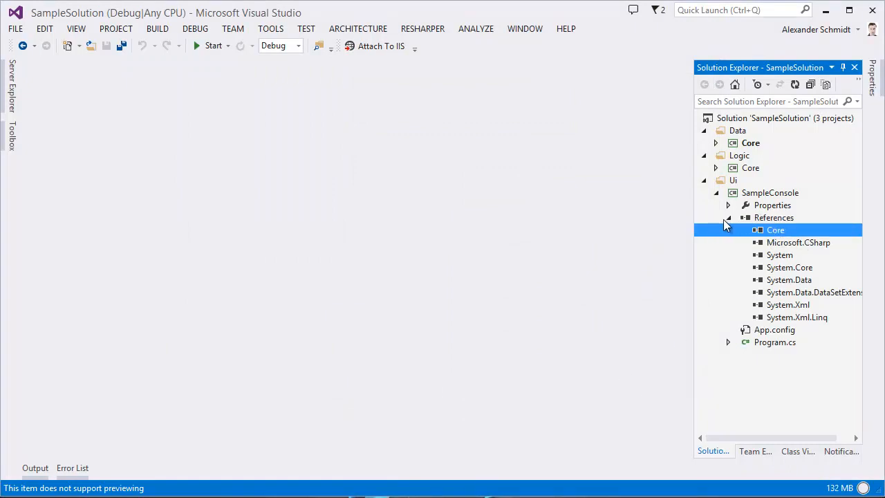
Attempt to also reference Core (Logic\Core); dismiss the duplicate 'Core' error and show the remaining references
right_click(775, 217)
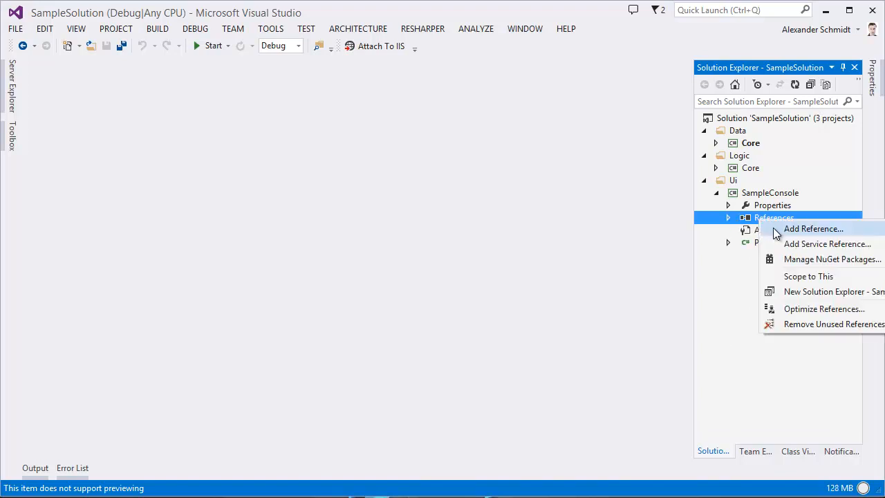
click(813, 228)
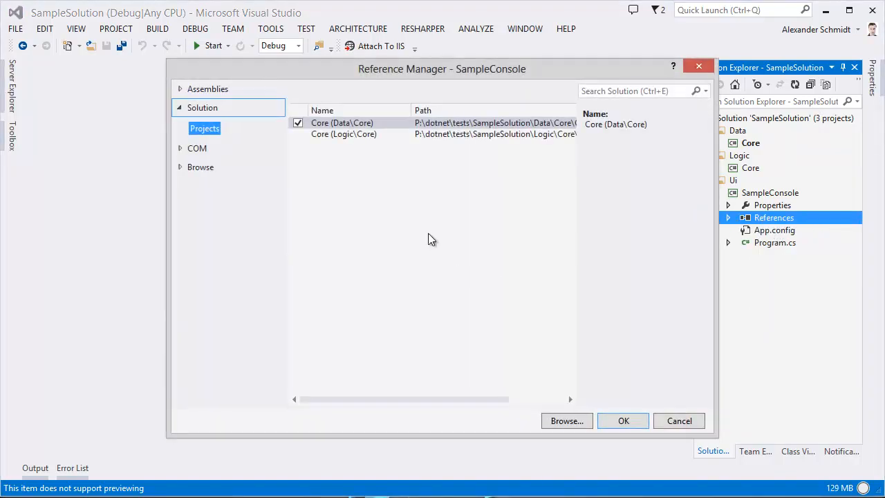
click(344, 133)
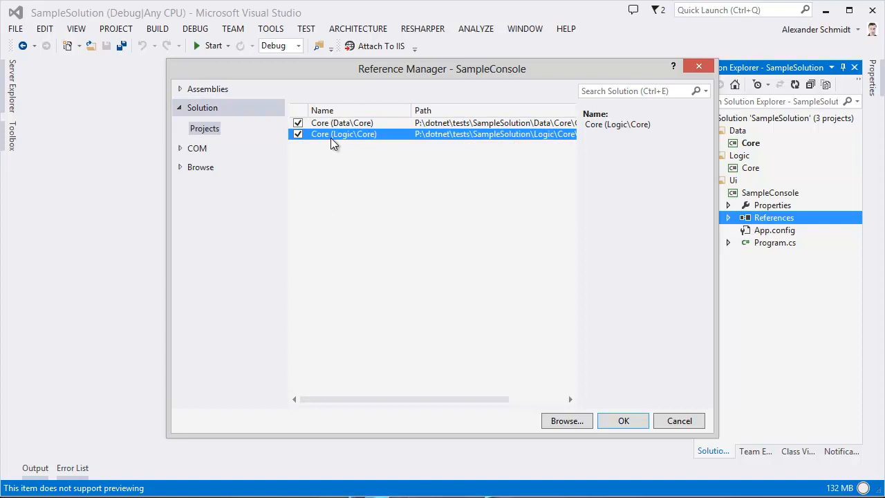
click(623, 420)
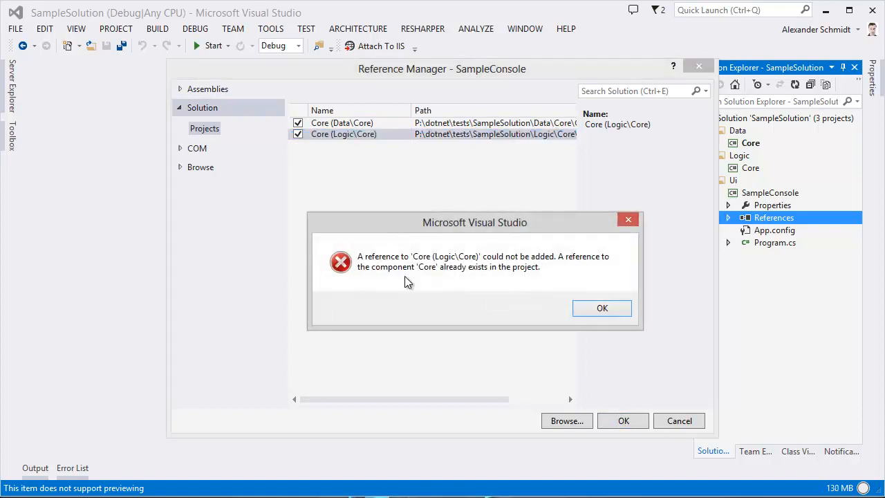
mouse_move(440, 269)
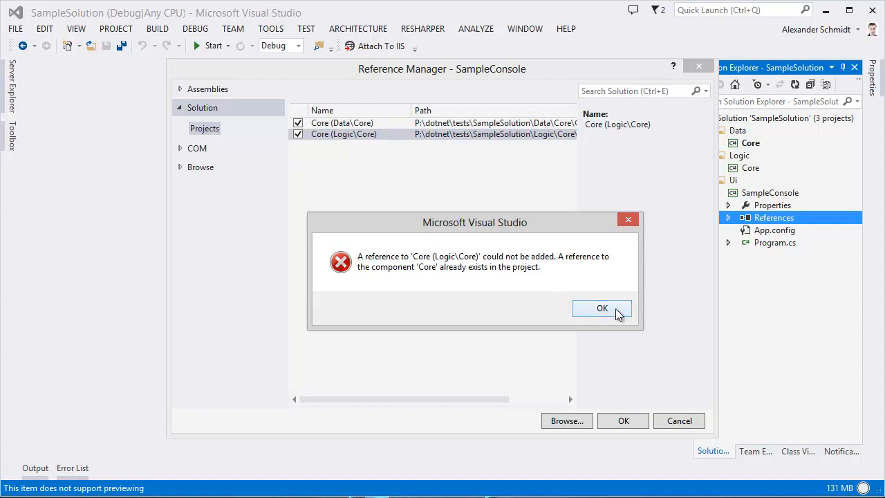
click(602, 307)
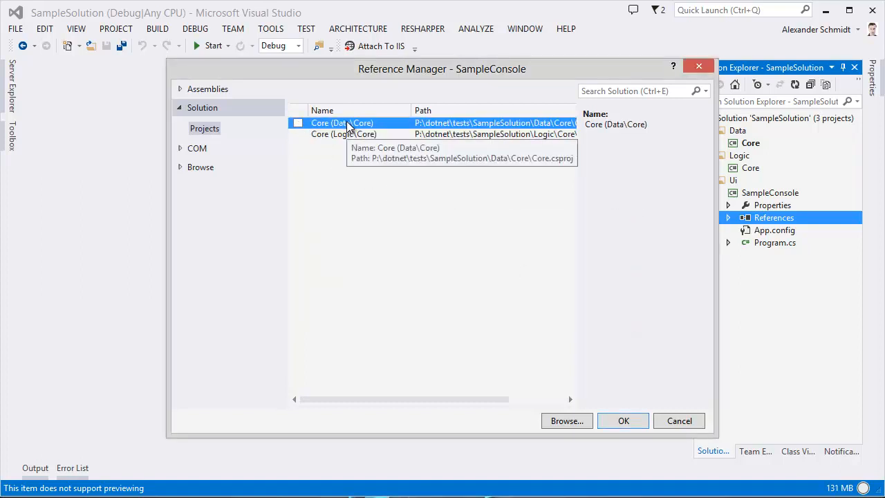
click(679, 421)
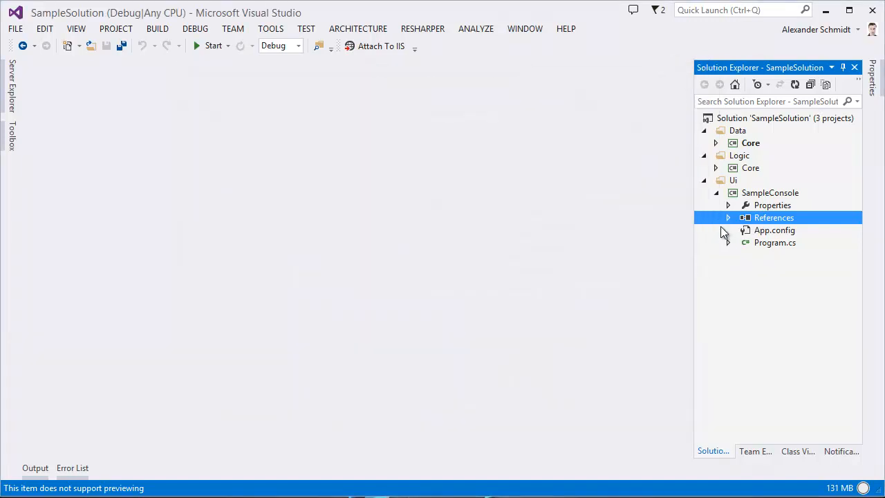
click(728, 218)
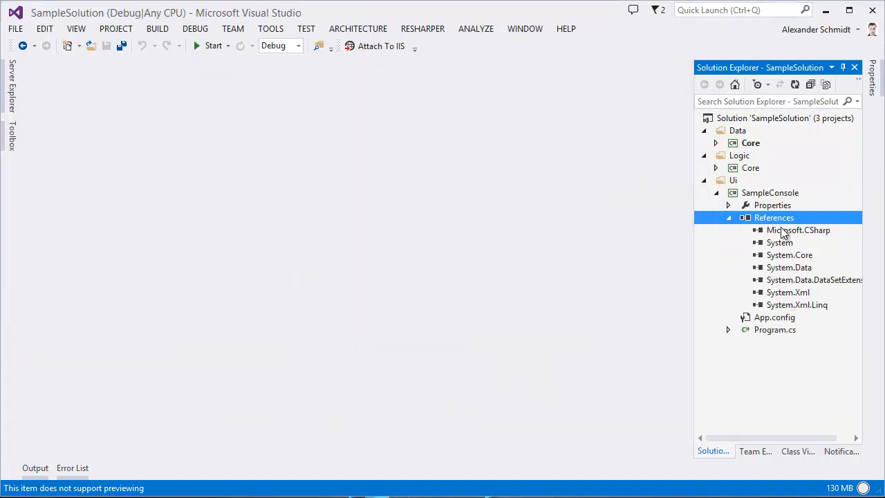
Reload all externally modified projects in the File Modification Detected dialog
click(728, 217)
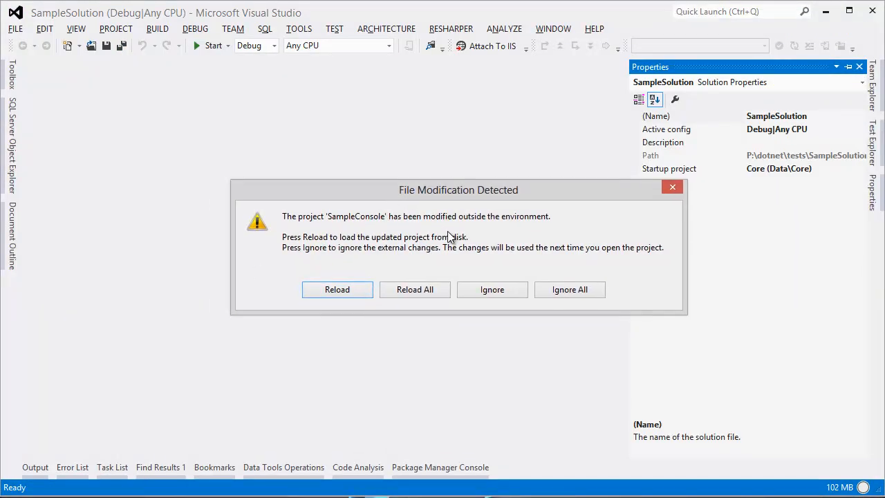
mouse_move(462, 234)
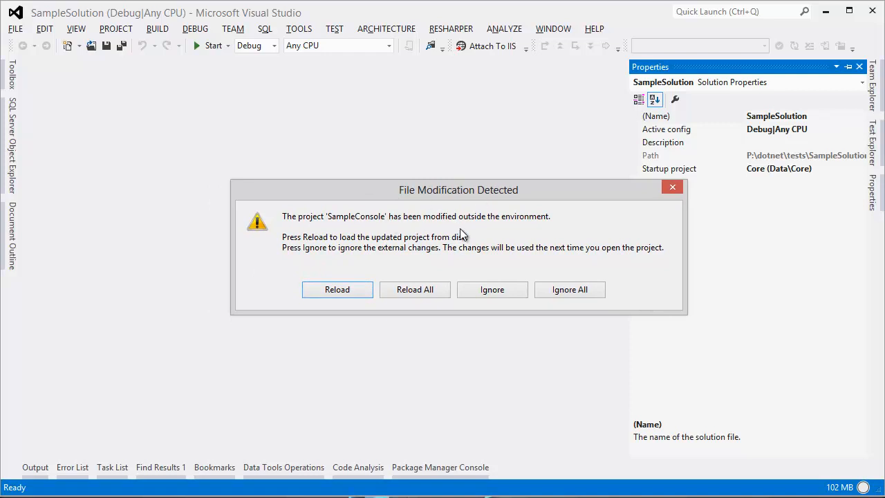
click(415, 289)
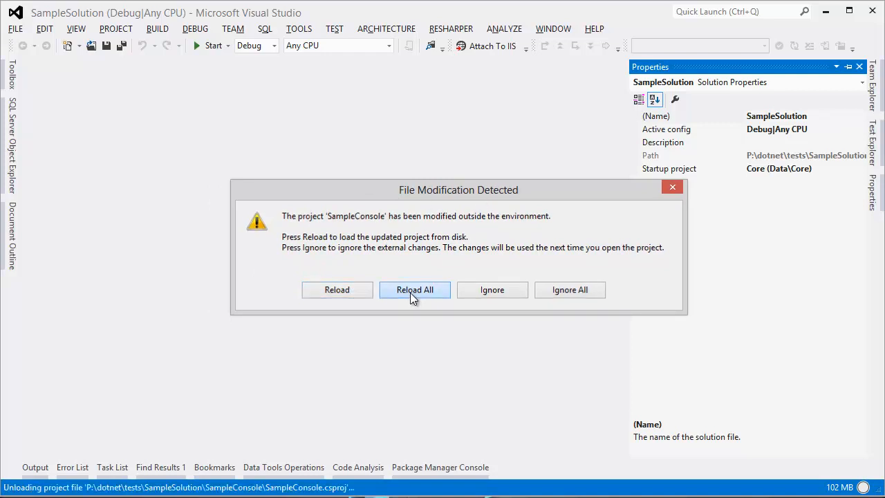
click(415, 291)
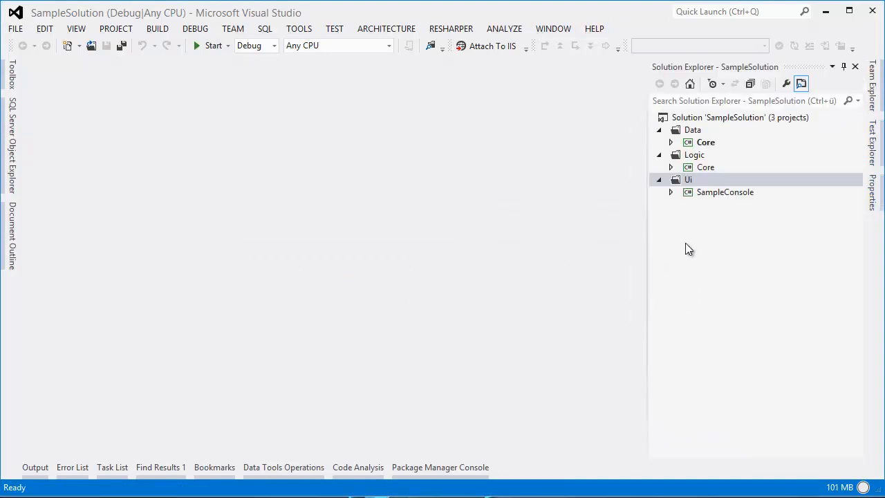
Add Core (Data\Core) as a reference to SampleConsole via the Reference Manager
click(669, 191)
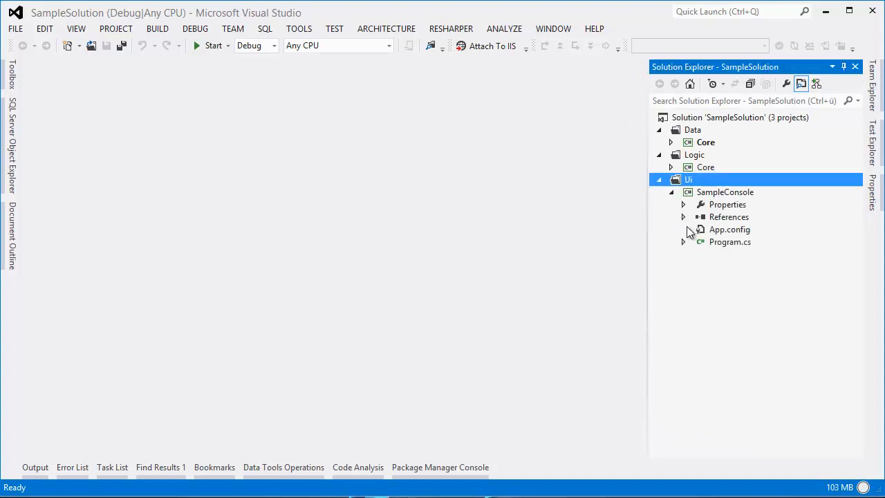
click(683, 216)
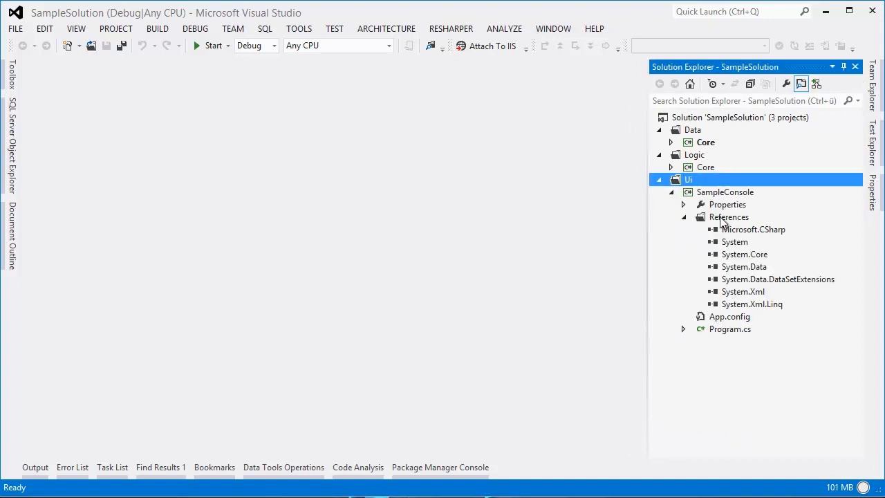
double_click(729, 216)
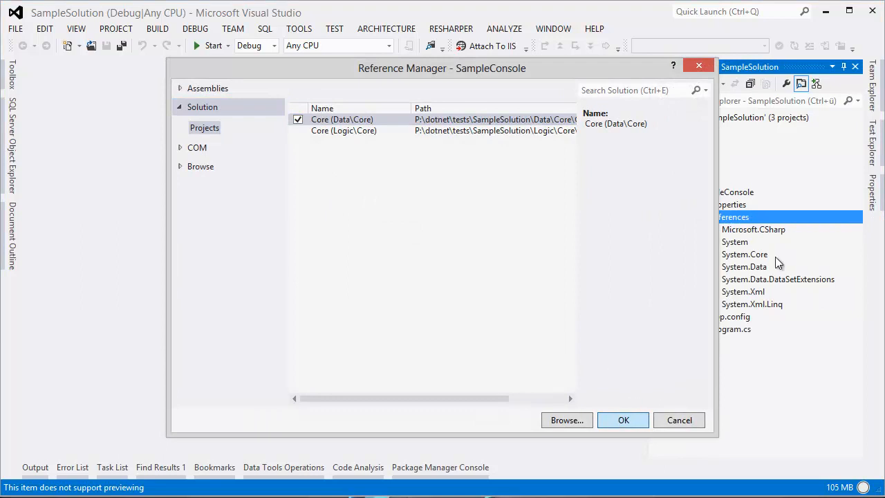
click(623, 421)
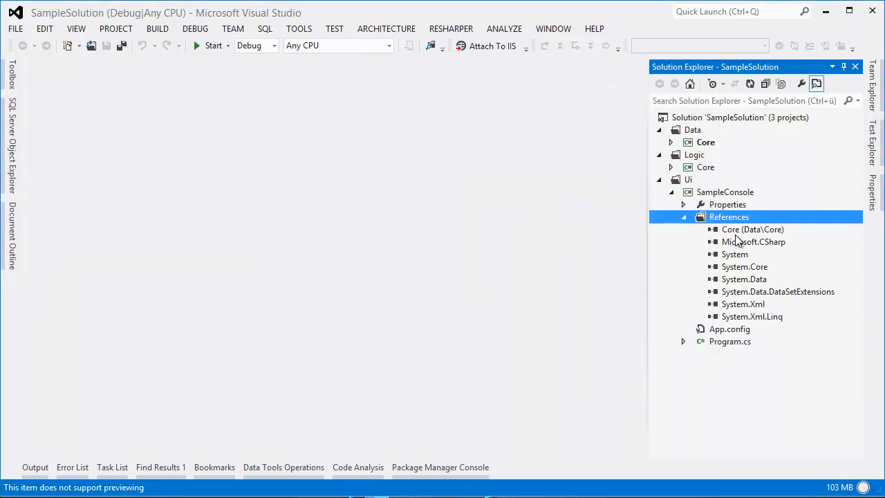
mouse_move(760, 238)
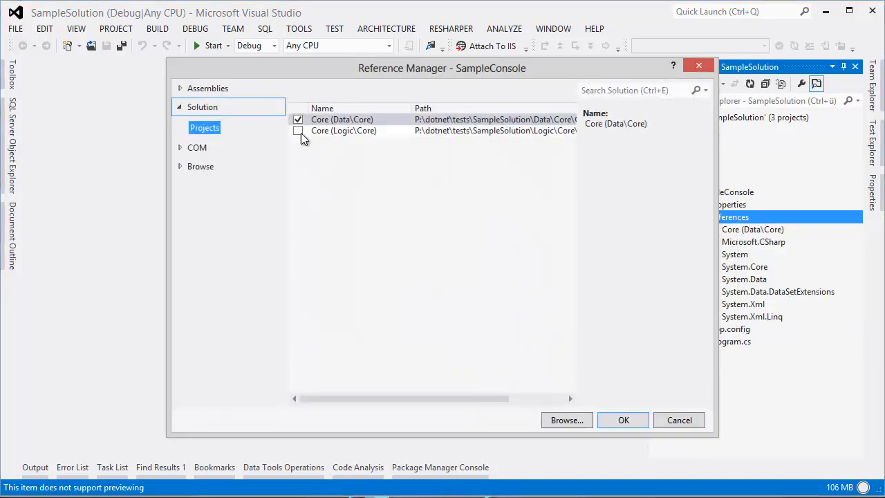
Add Core (Logic\Core) as a second reference to SampleConsole
click(297, 130)
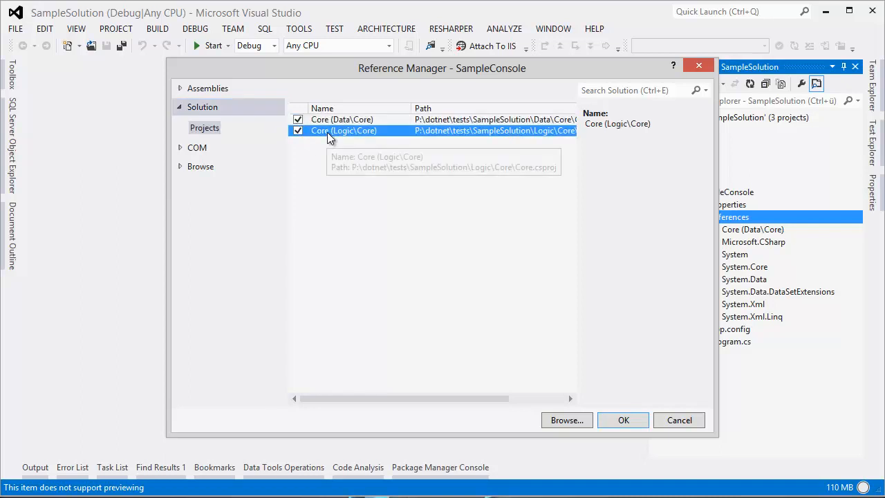
click(623, 420)
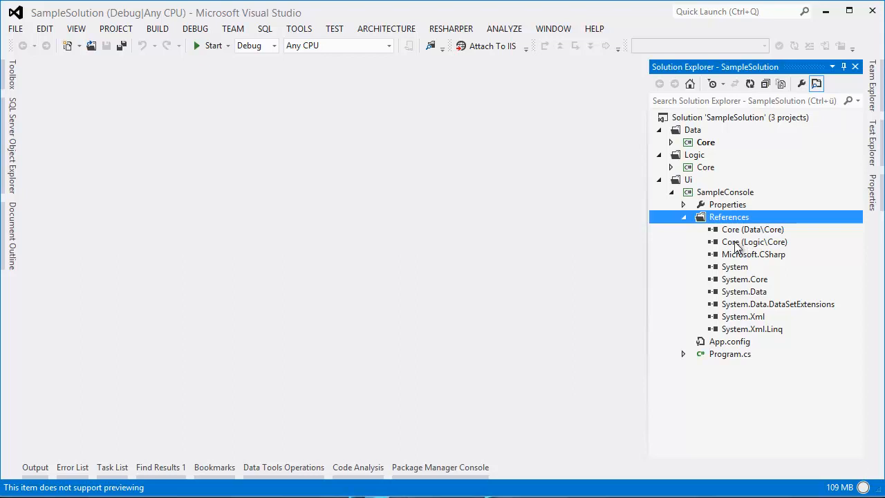
mouse_move(753, 251)
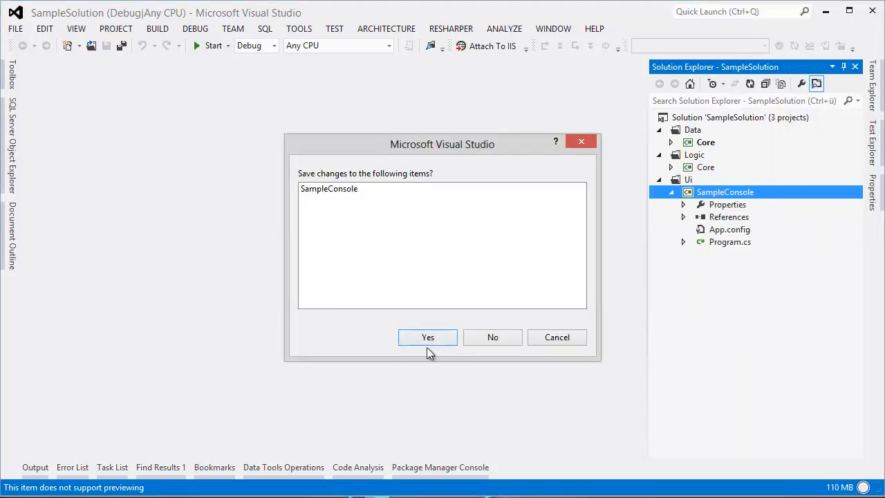
Save SampleConsole's changes while unloading it, leaving the project unavailable
click(428, 337)
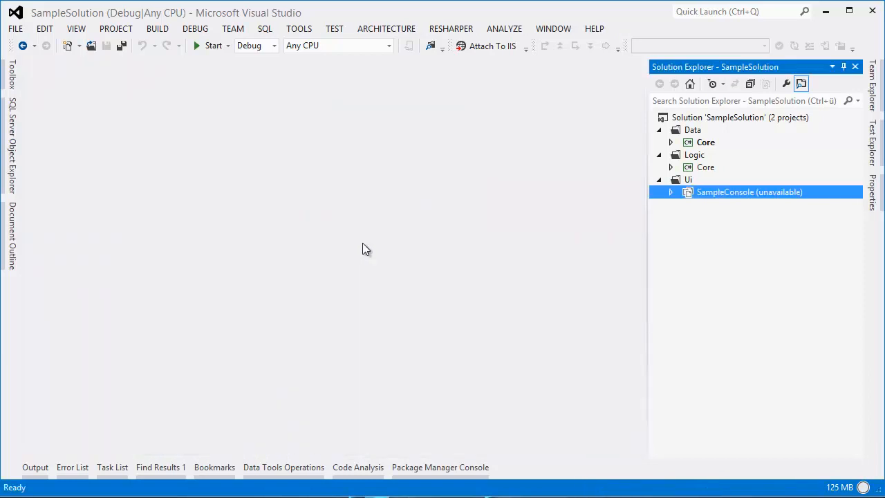
right_click(750, 191)
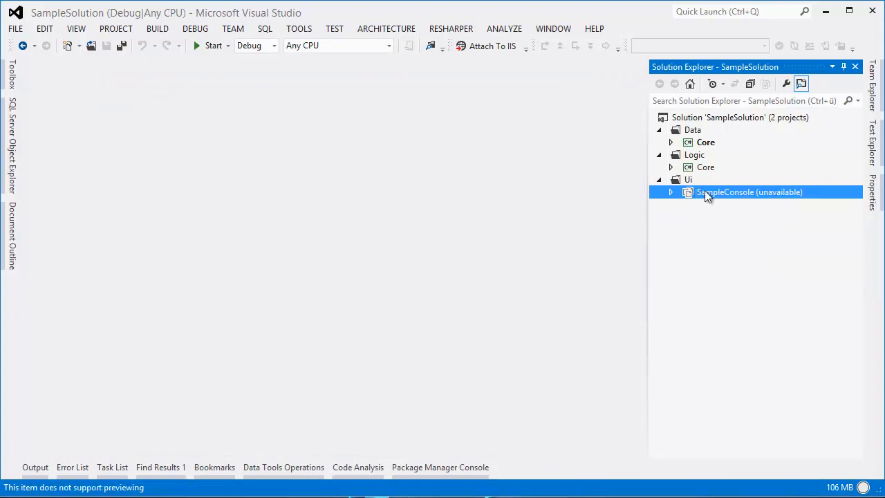
Reload SampleConsole and select its Core (Logic\Core) and Core (Data\Core) references
click(670, 192)
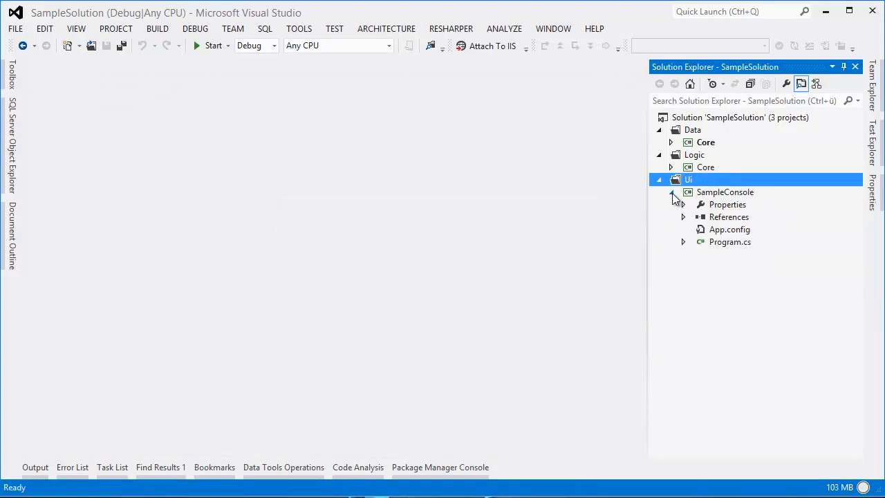
click(670, 191)
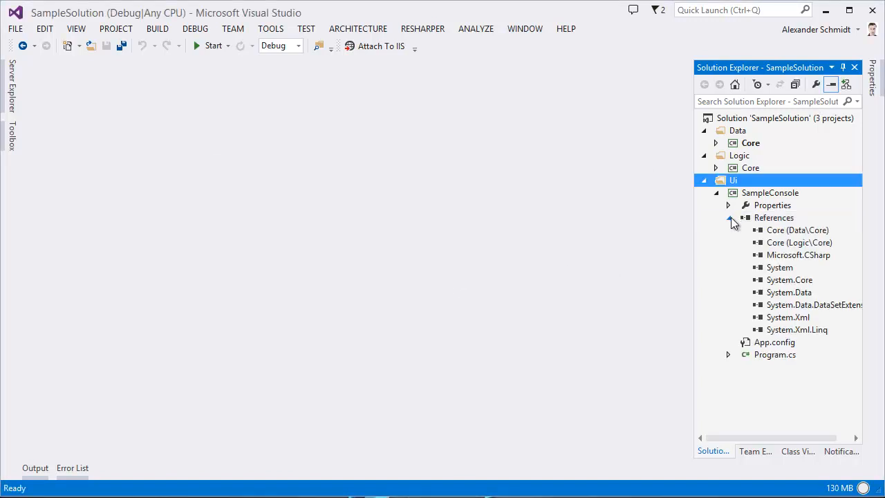
click(799, 242)
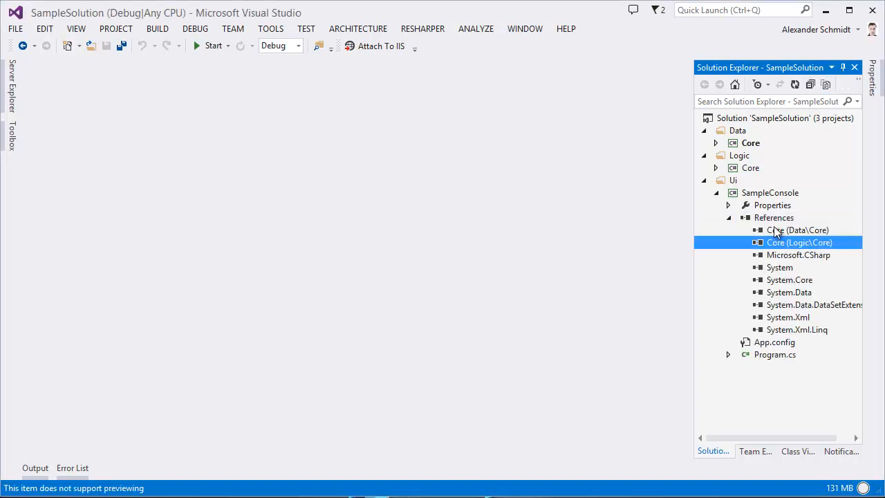
click(798, 229)
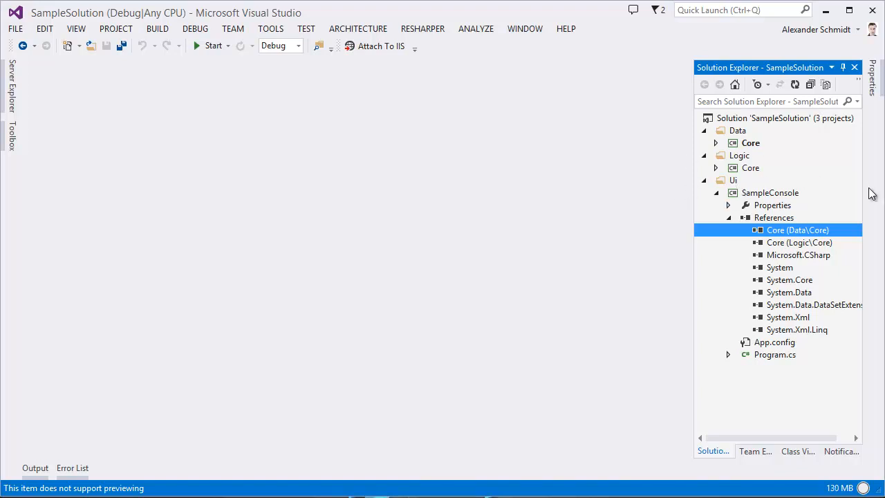
mouse_move(757, 210)
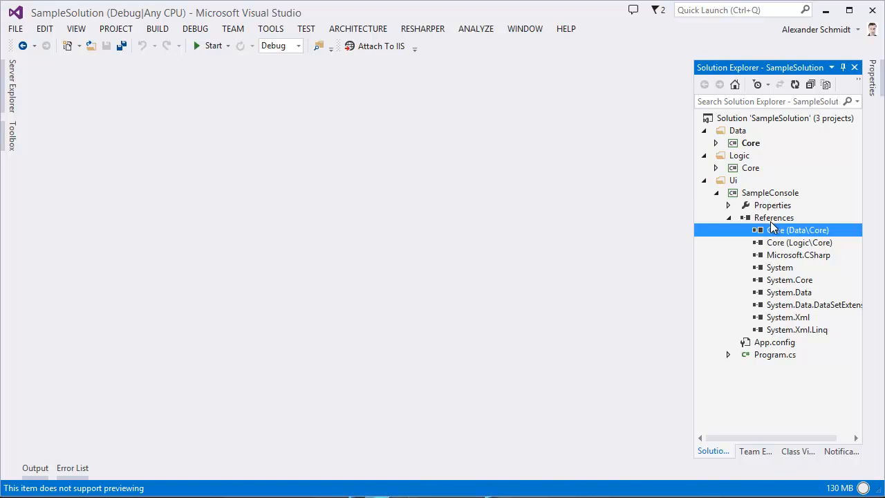
Remove both Core references from SampleConsole, confirming the removal
click(799, 242)
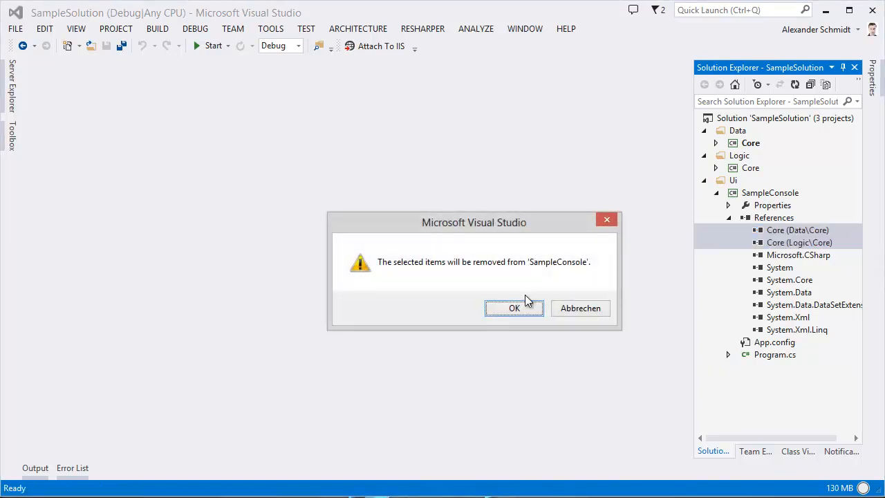
click(515, 307)
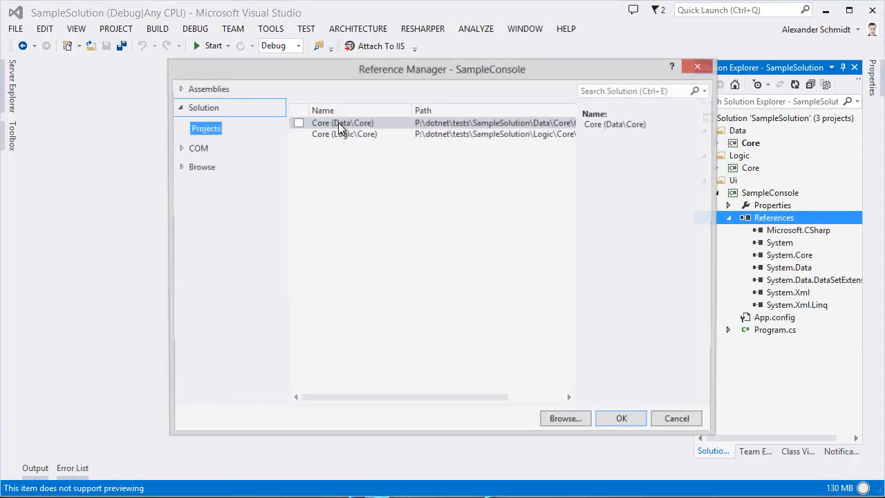
Re-add only Core (Data\Core) so SampleConsole lists a single Core reference
click(299, 122)
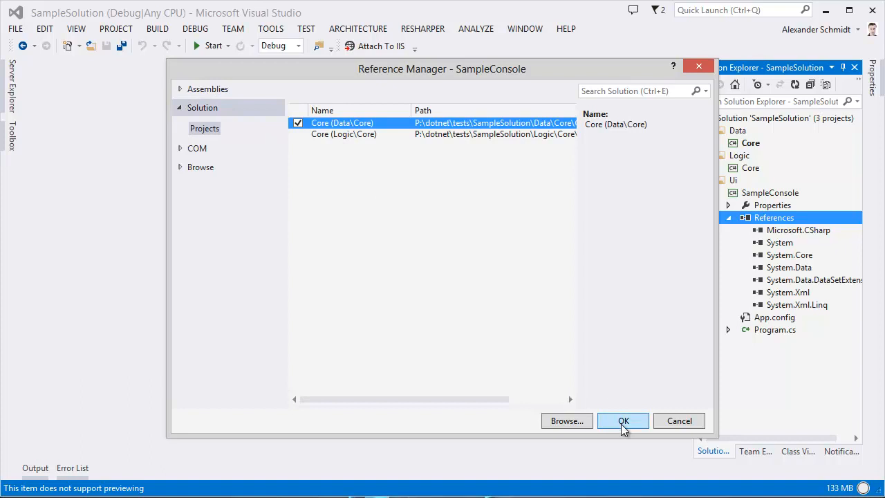
click(623, 420)
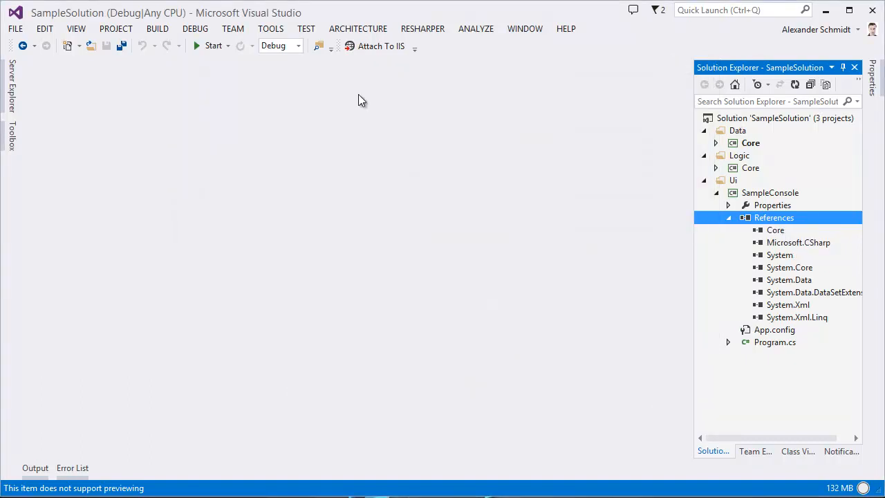
click(769, 192)
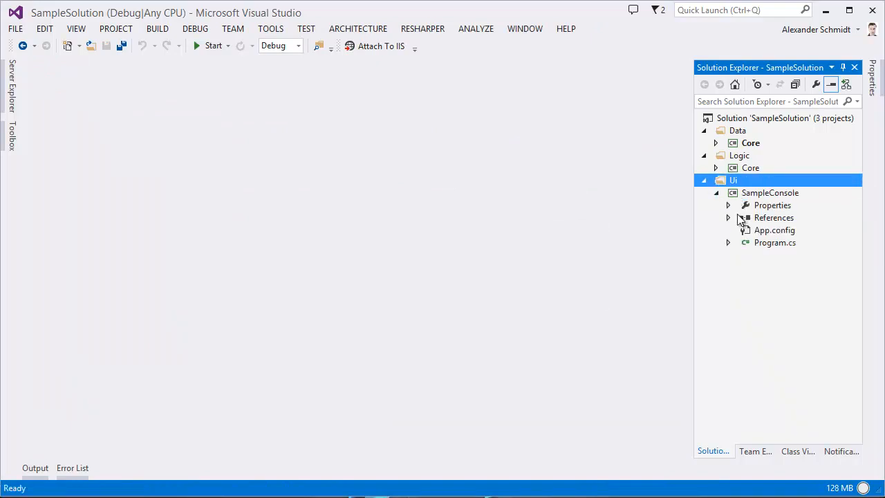
Attempt adding Core (Logic\Core); dismiss the duplicate-Core error and cancel with no changes
right_click(774, 217)
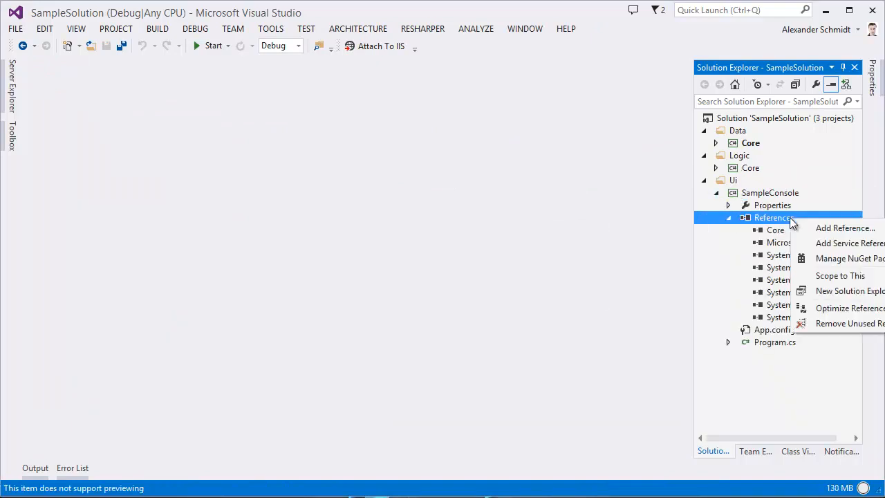
click(847, 227)
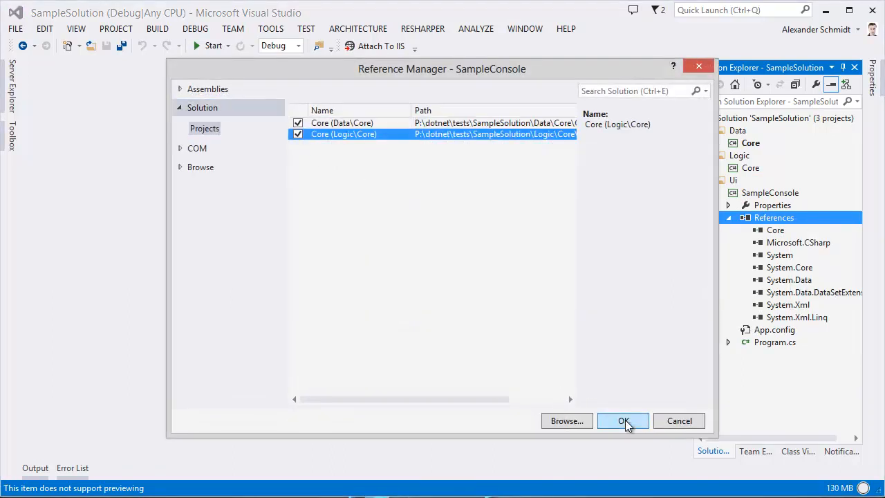
click(623, 420)
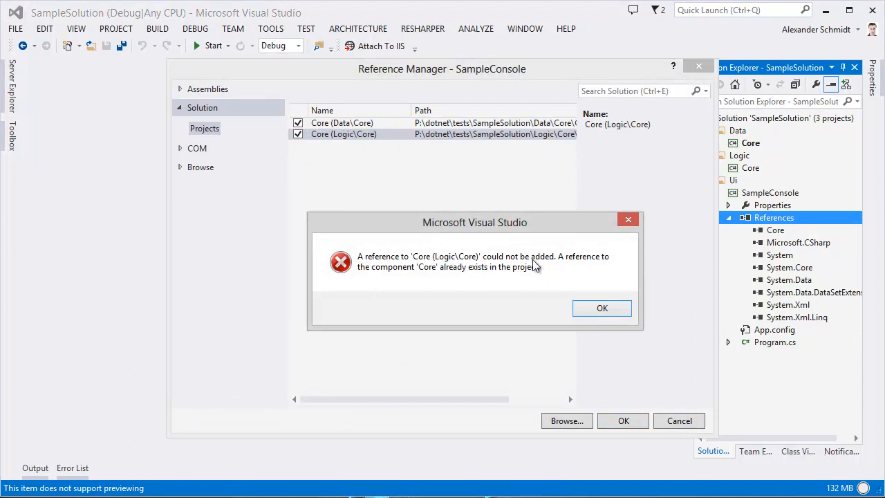
mouse_move(501, 284)
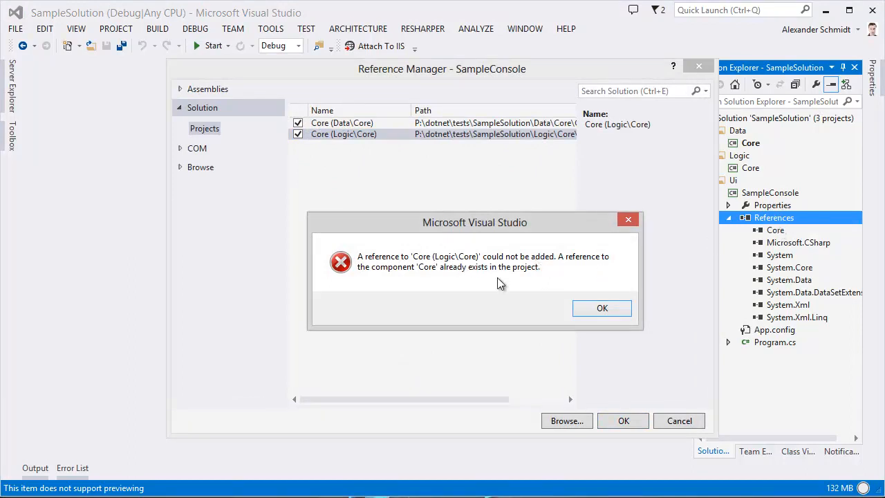
click(601, 307)
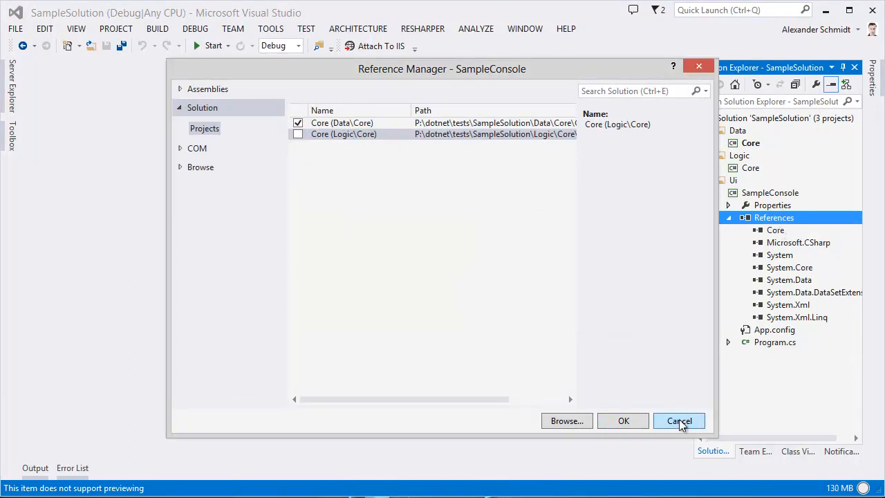
click(679, 420)
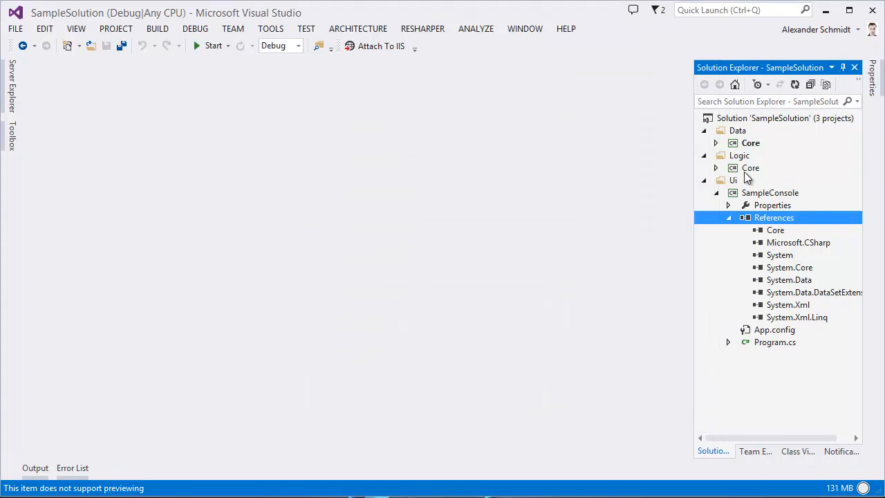
With projects renamed Data.Core and Logic.Core, add Logic.Core as a SampleConsole reference
click(749, 167)
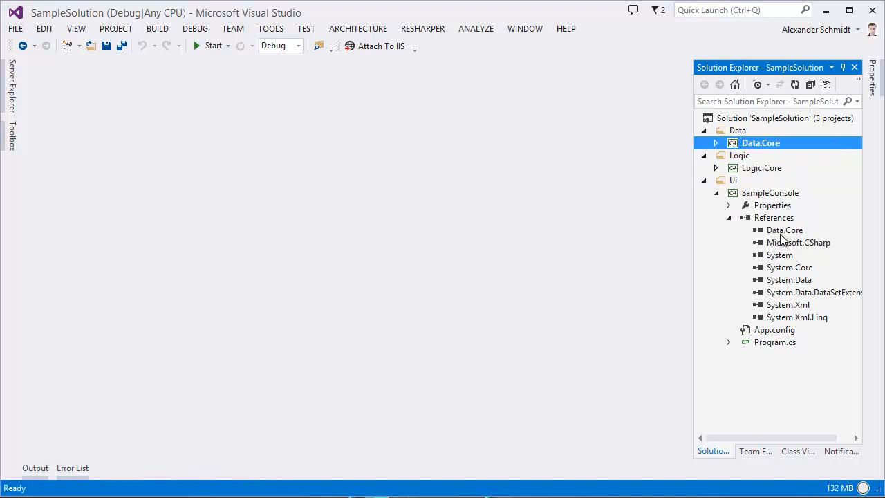
click(784, 229)
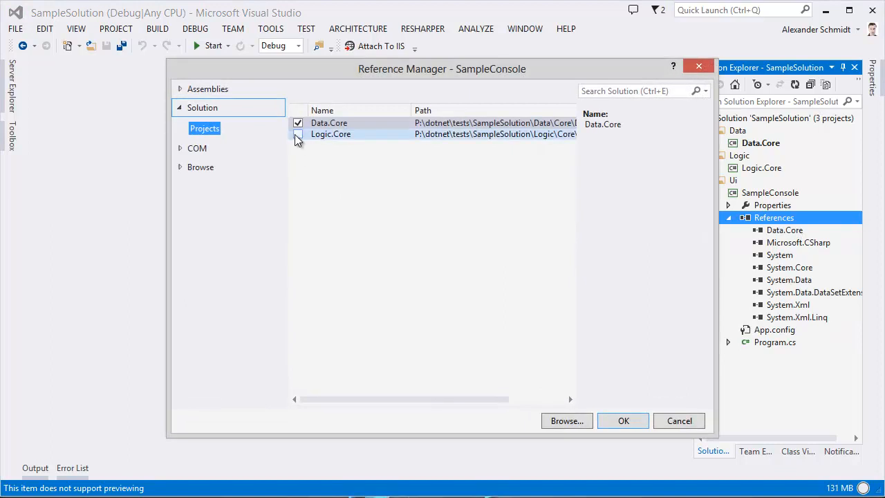
click(299, 133)
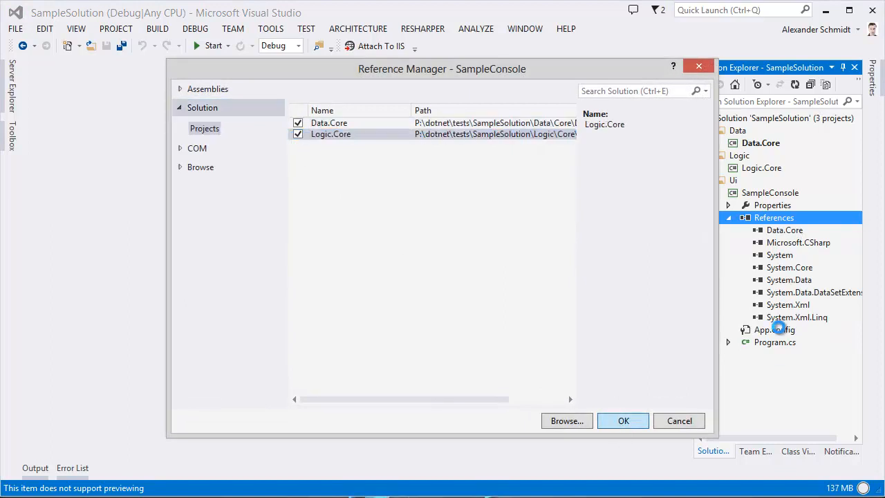
click(622, 421)
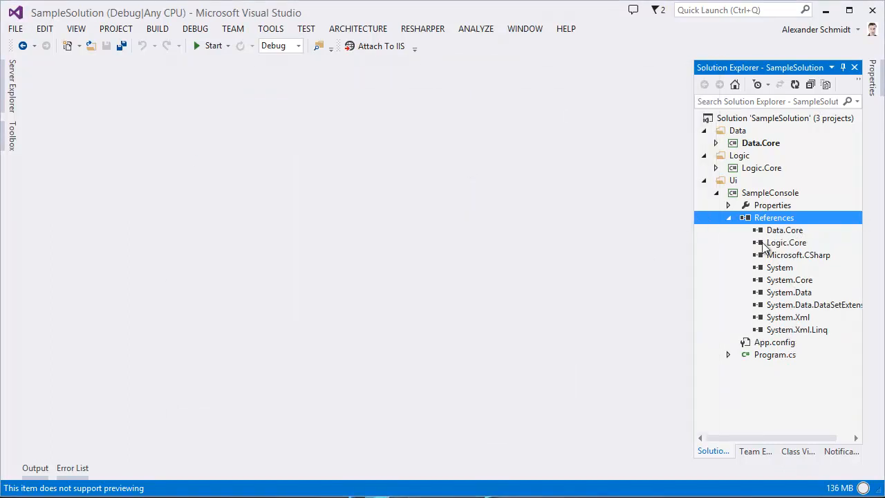
mouse_move(801, 242)
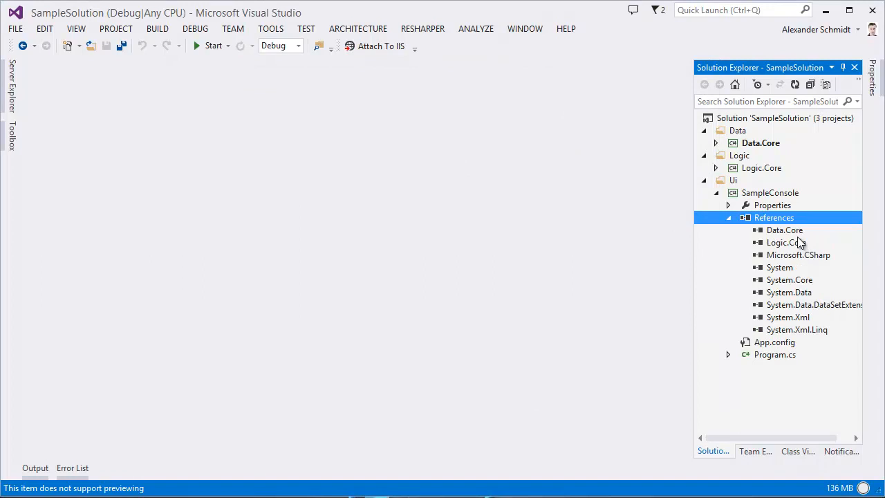
mouse_move(553, 66)
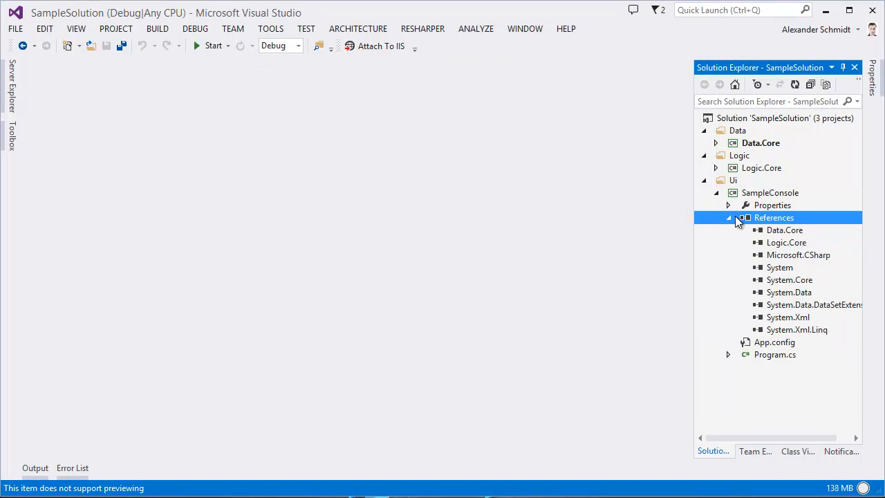
Collapse SampleConsole's references and view the other window still showing projects named Core
click(728, 217)
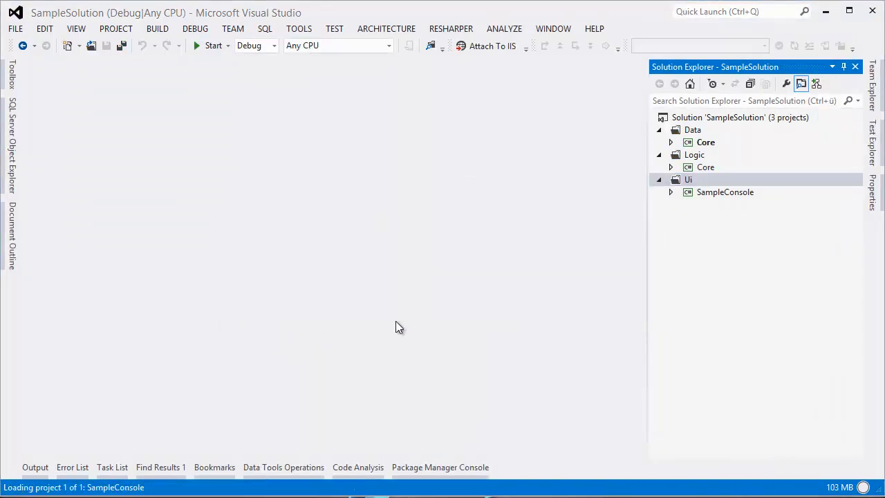
click(689, 180)
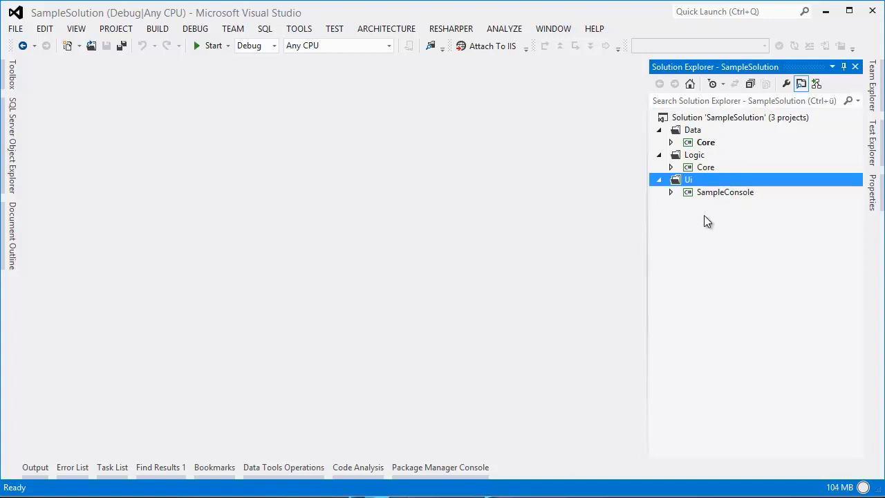
mouse_move(707, 215)
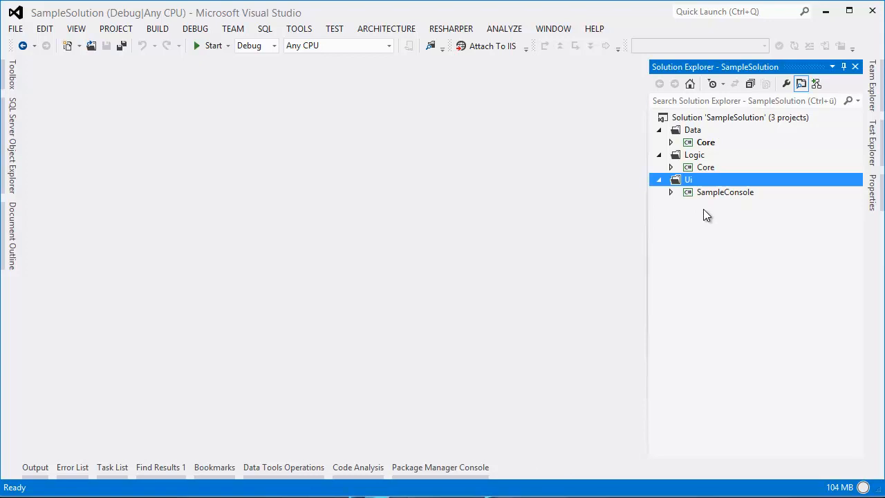
mouse_move(705, 143)
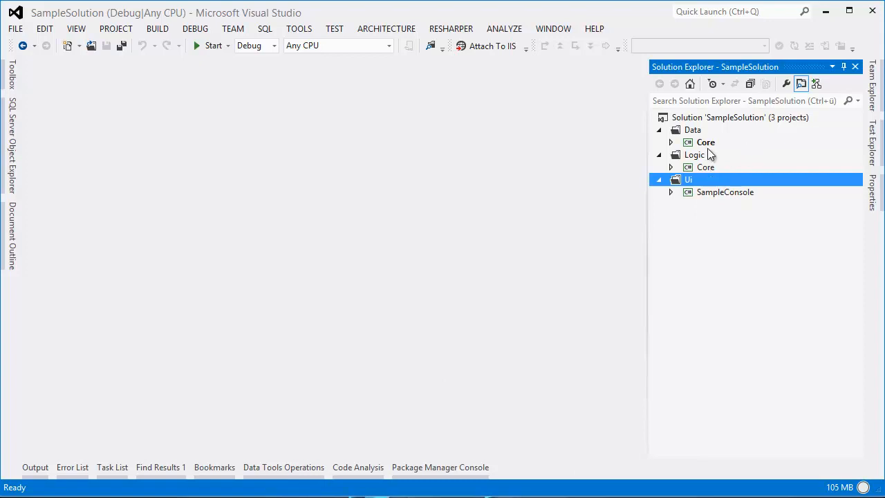
mouse_move(713, 150)
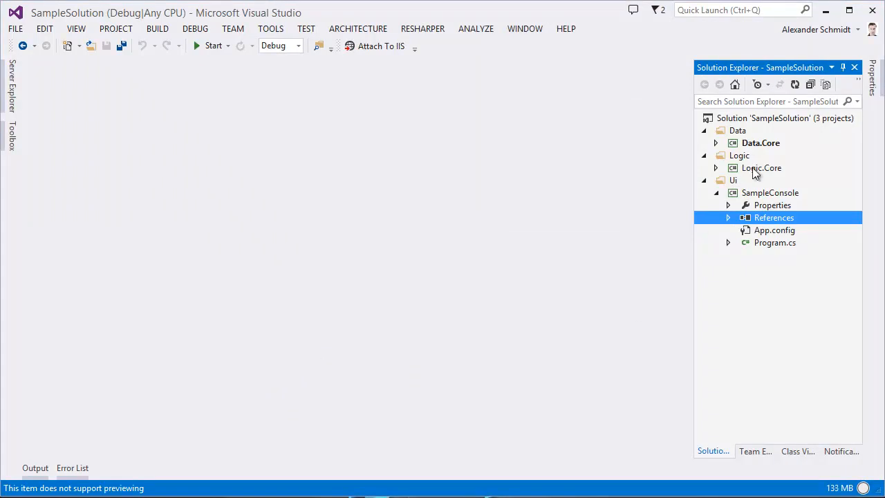
mouse_move(759, 143)
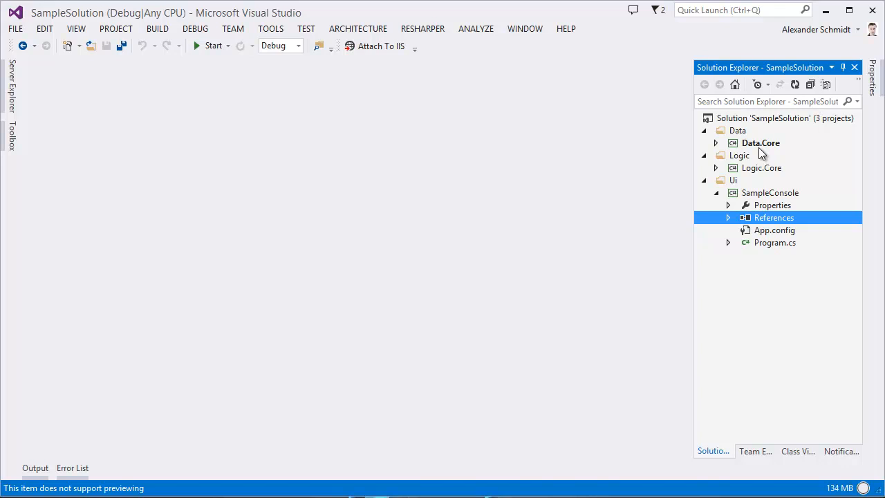
mouse_move(695, 223)
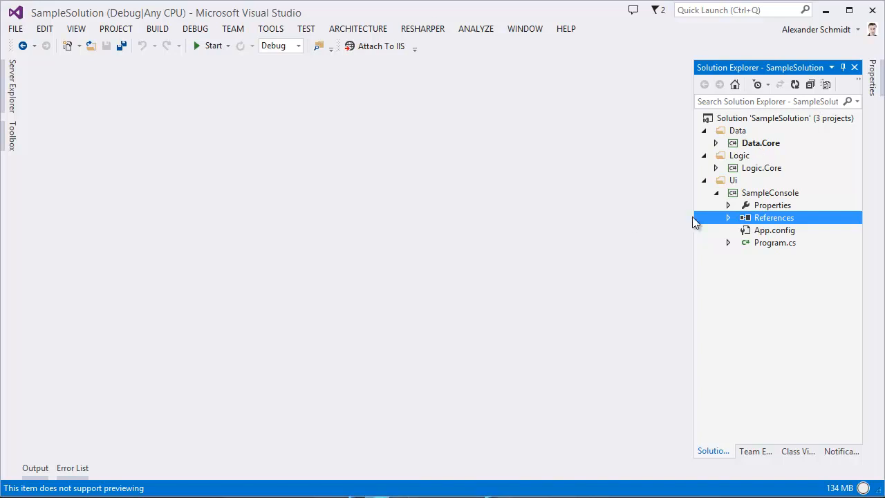
Expand Data.Core to list its Properties, References and SampleClass.cs
click(771, 192)
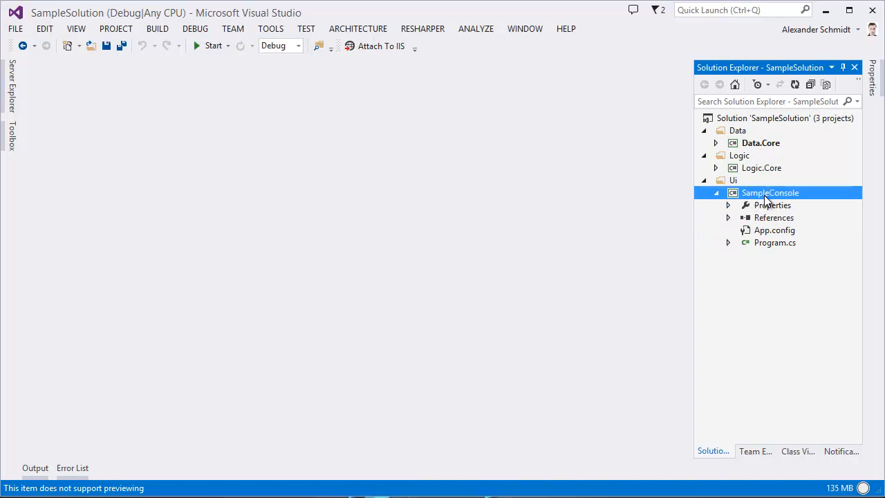
mouse_move(762, 151)
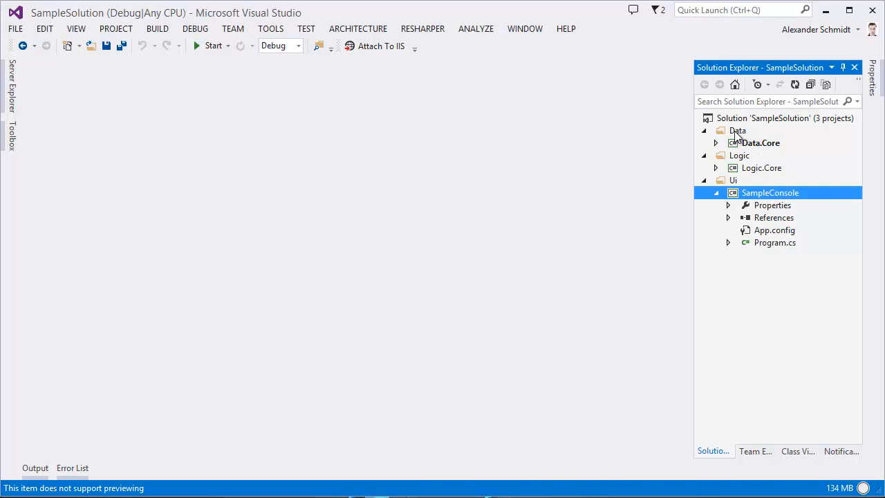
click(761, 143)
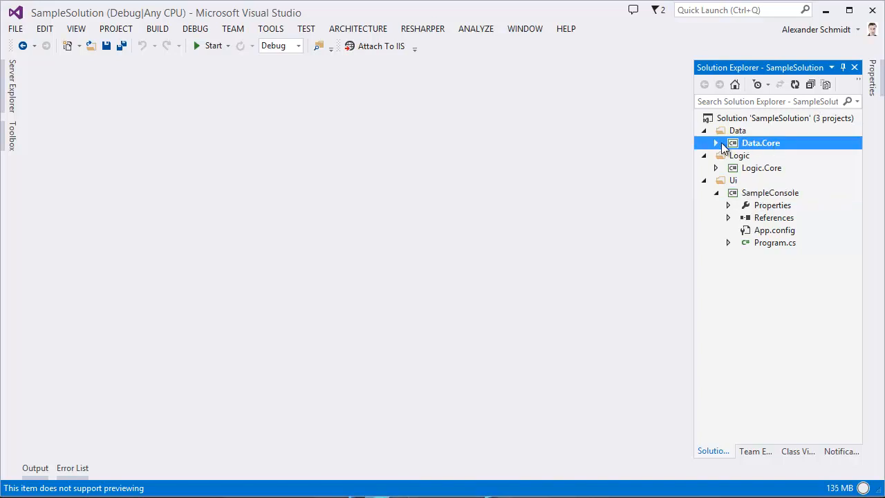
double_click(761, 142)
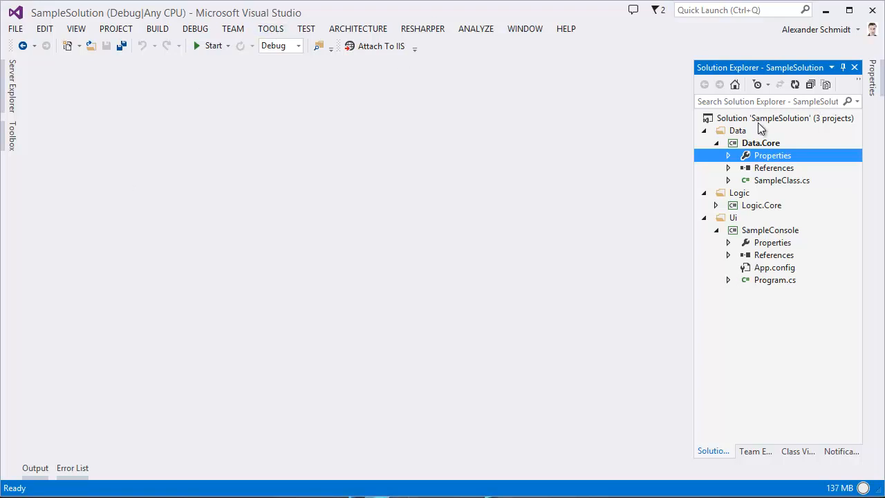
right_click(771, 242)
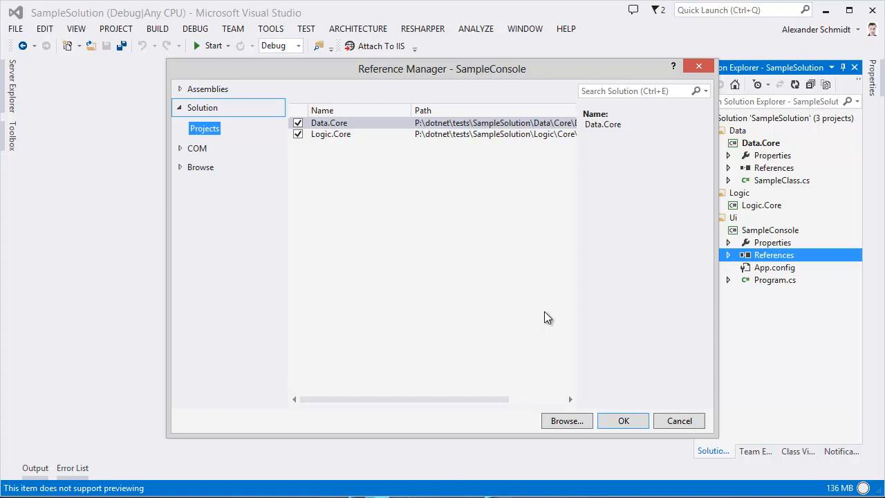
click(622, 421)
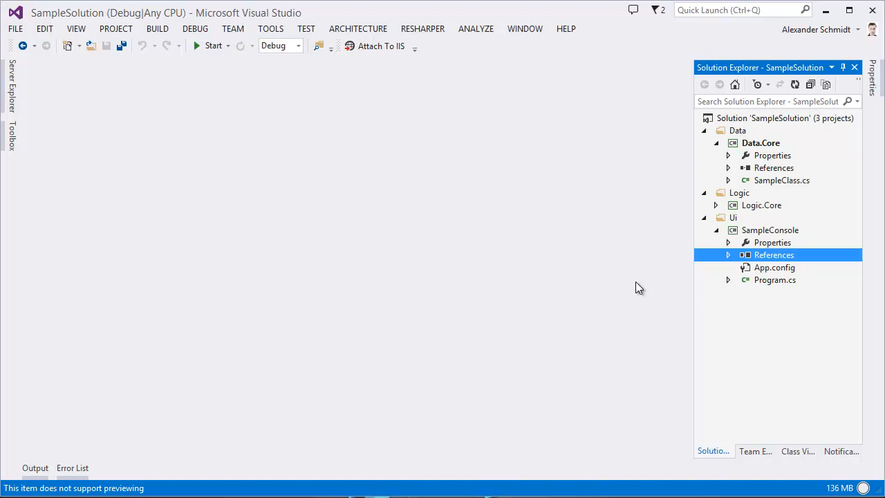
mouse_move(714, 374)
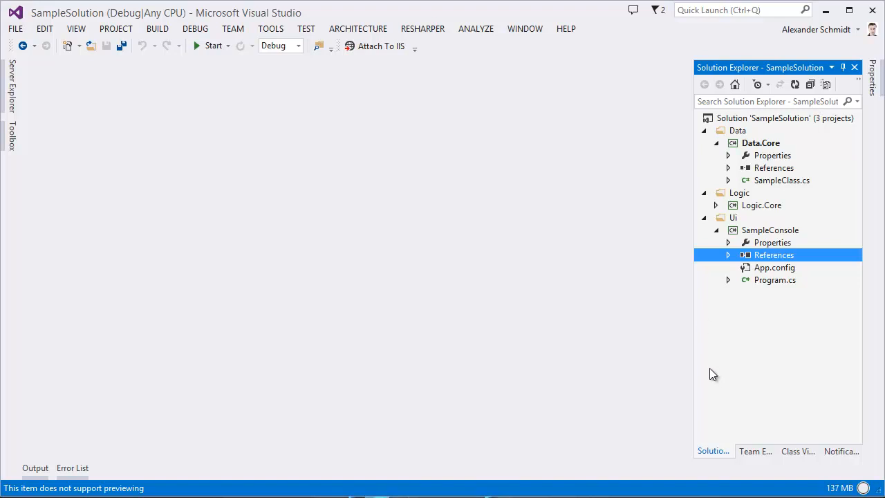